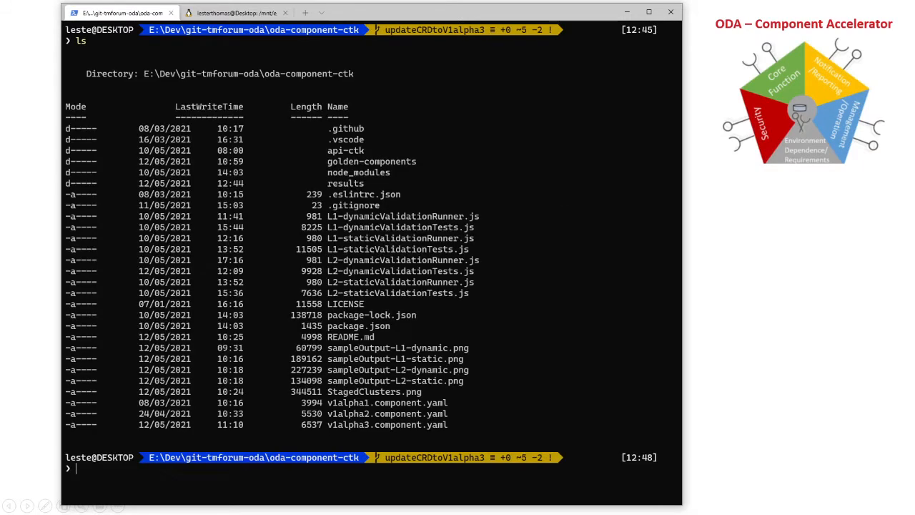
mouse_move(328, 75)
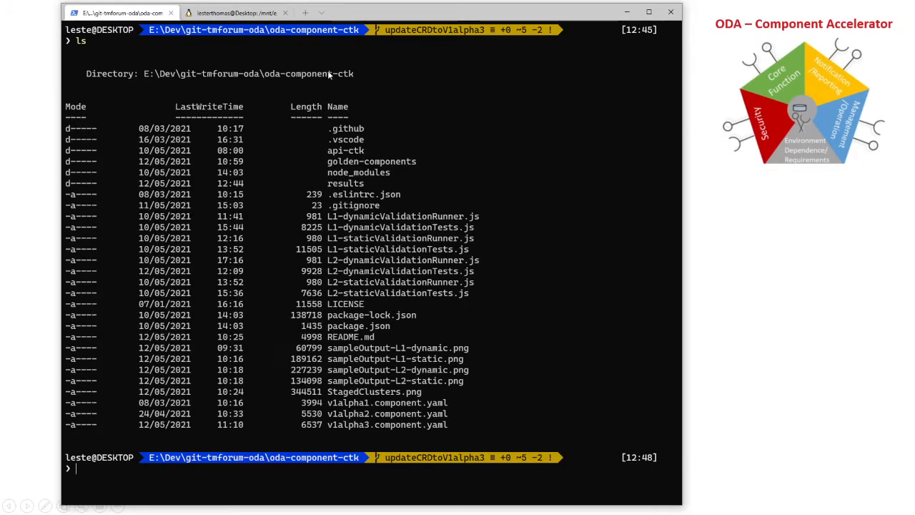
mouse_move(312, 85)
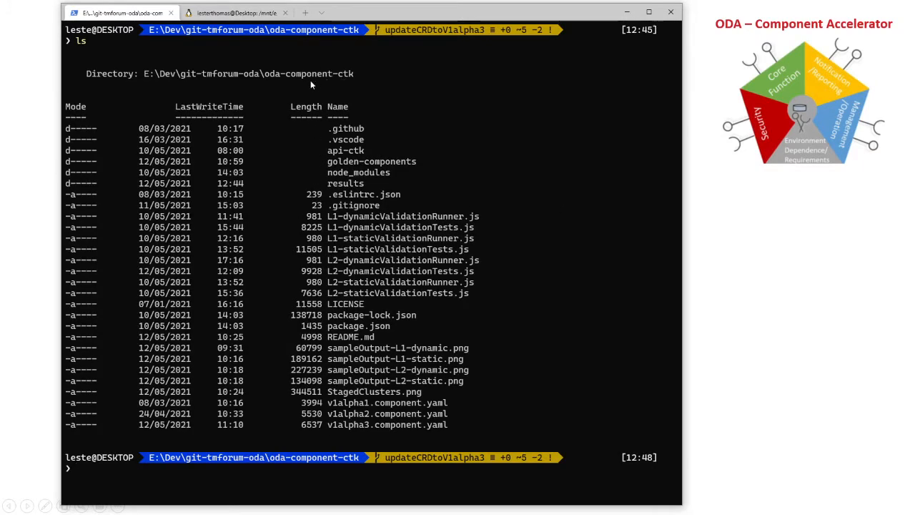
mouse_move(253, 86)
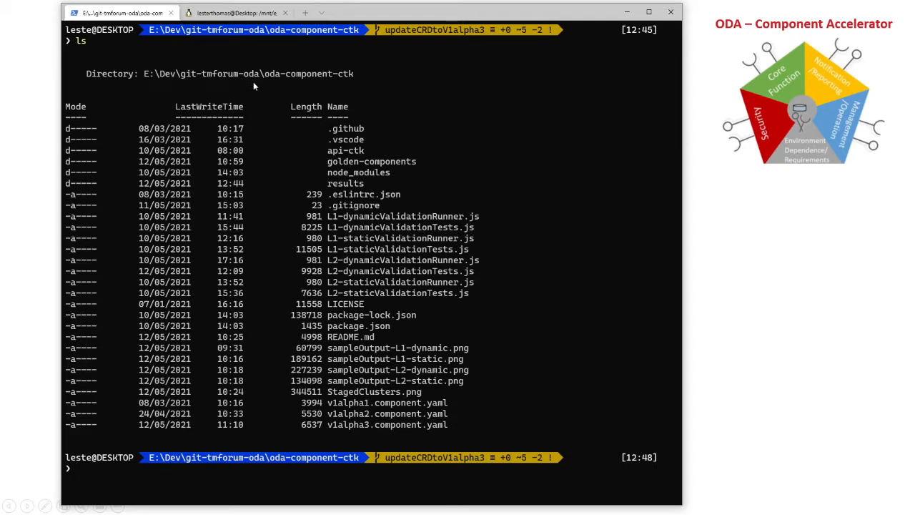
mouse_move(449, 282)
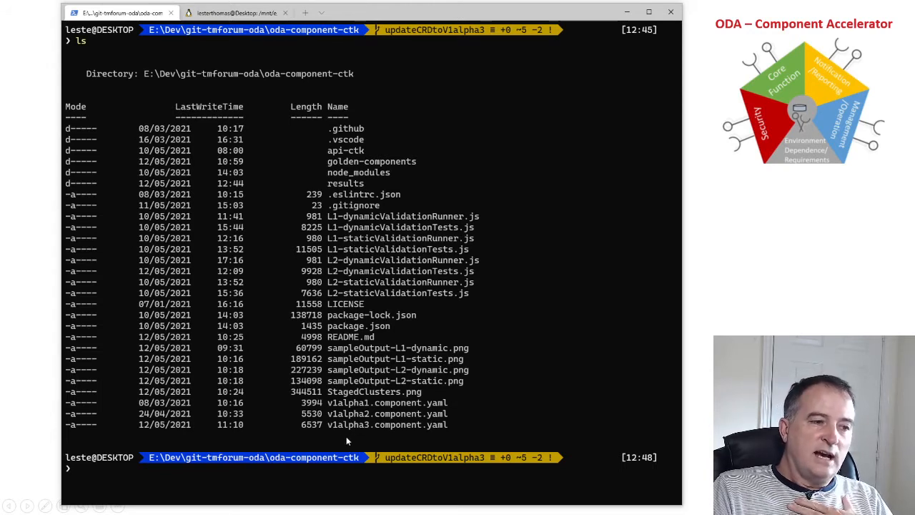
mouse_move(443, 426)
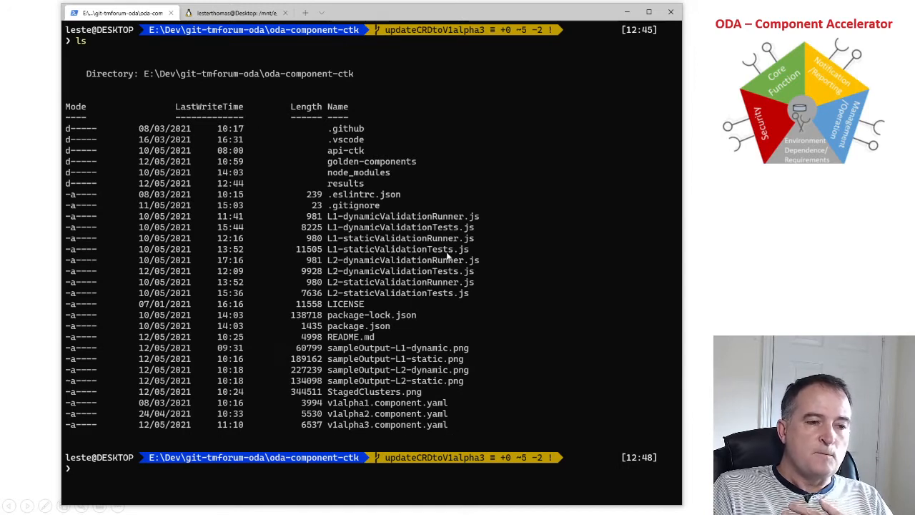
mouse_move(340, 249)
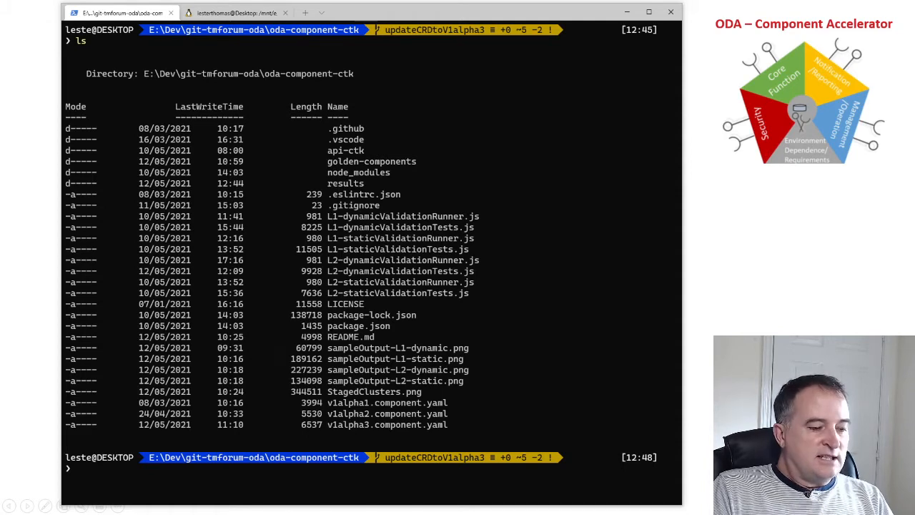
mouse_move(831, 237)
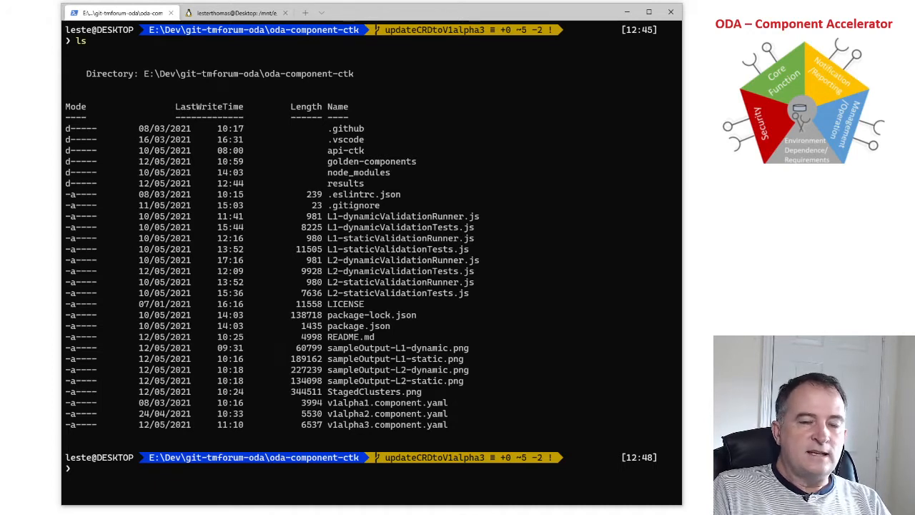
mouse_move(263, 411)
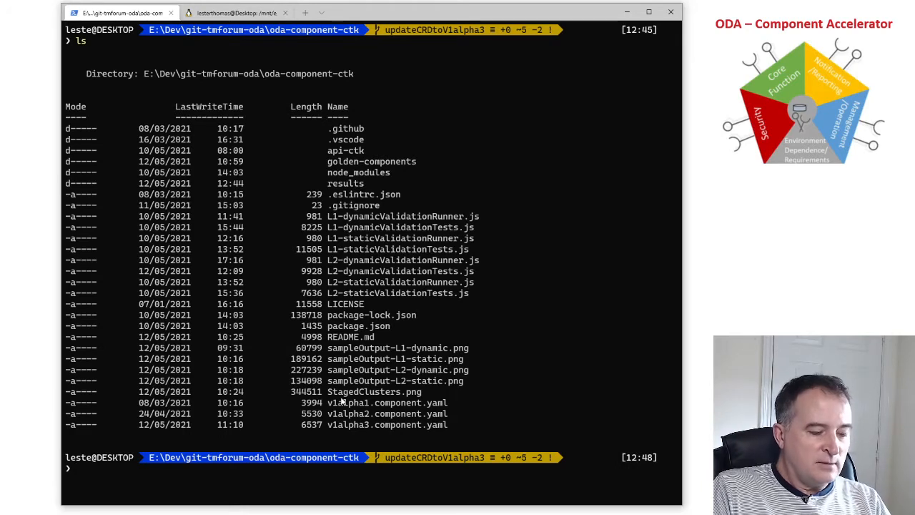
- Enter npm run L1-static .\v1alpha3.component.yaml at the PowerShell prompt without running it
text(npm run L1-static .\v1alpha3.component.yaml)
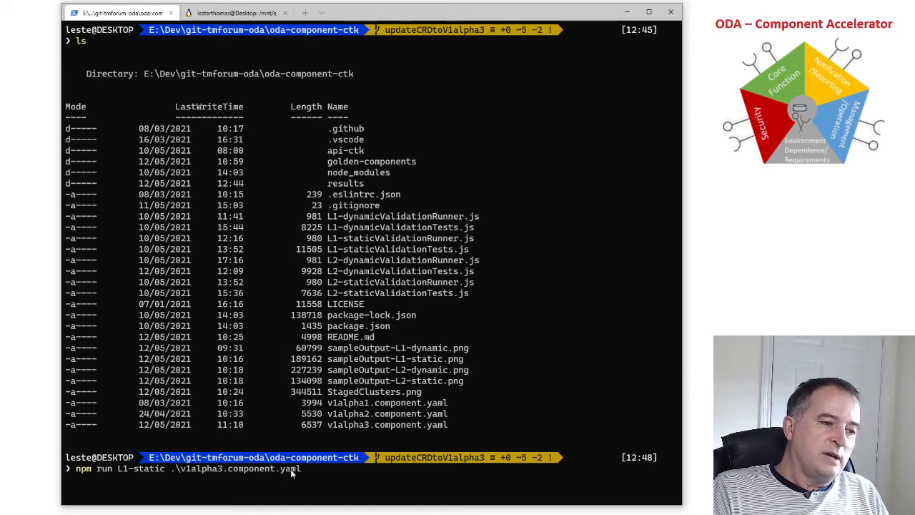
mouse_move(293, 477)
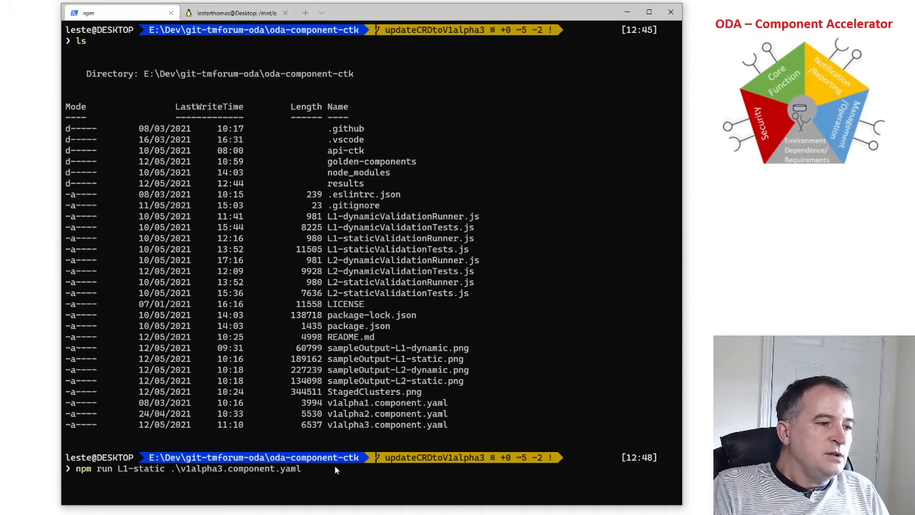
- Execute the L1 static tests so every check on v1alpha3.component.yaml passes in about 607ms
key(Return)
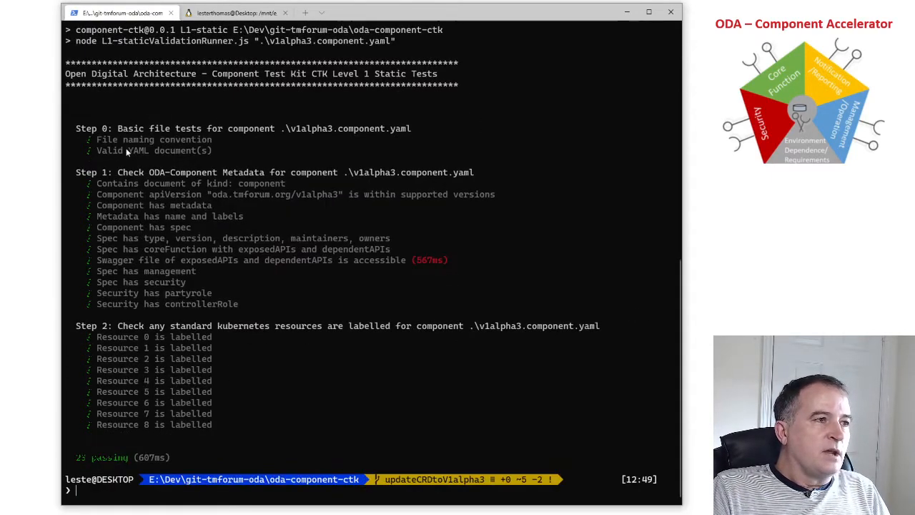
mouse_move(238, 136)
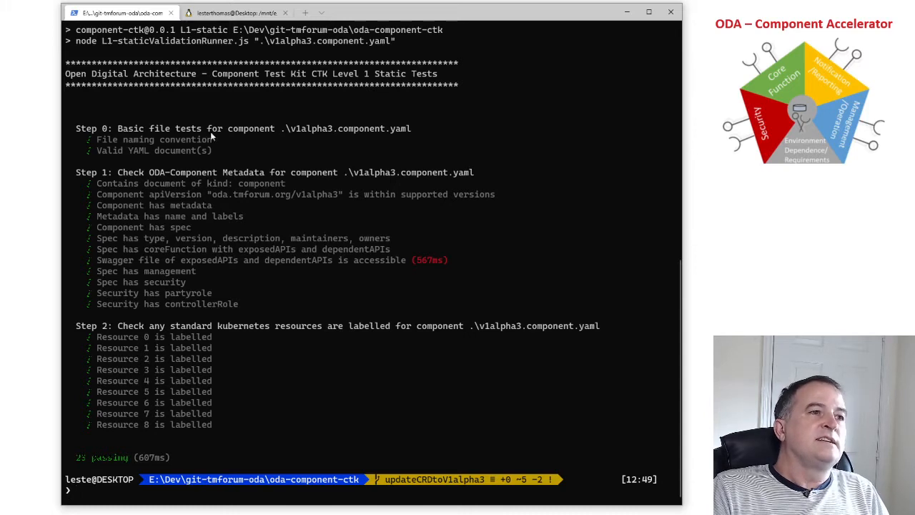
mouse_move(123, 169)
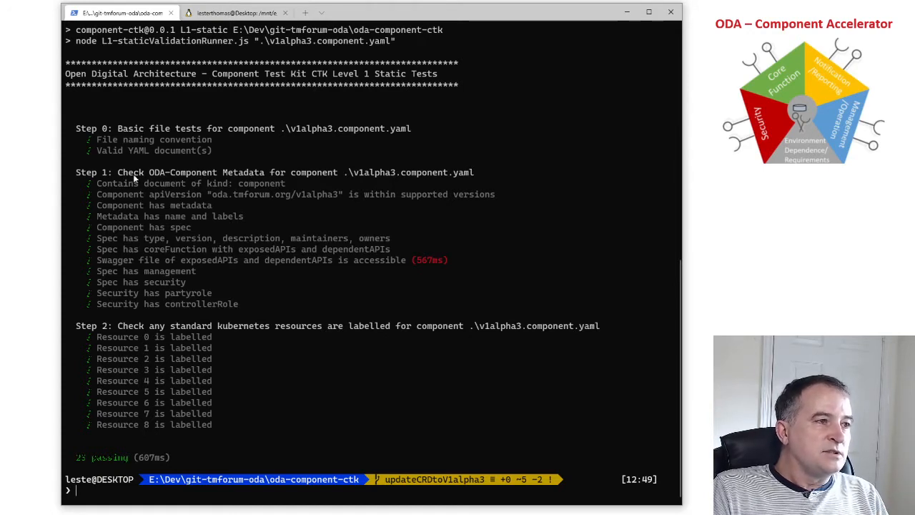
mouse_move(251, 186)
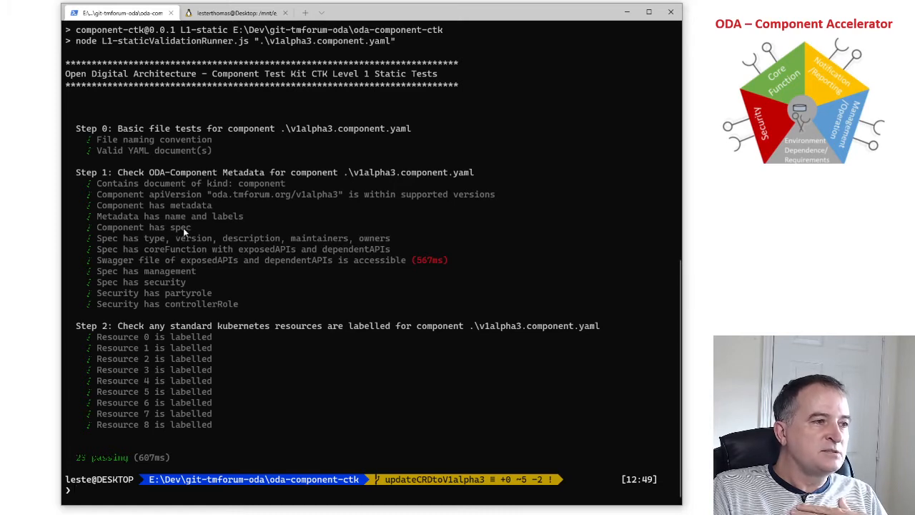
mouse_move(150, 254)
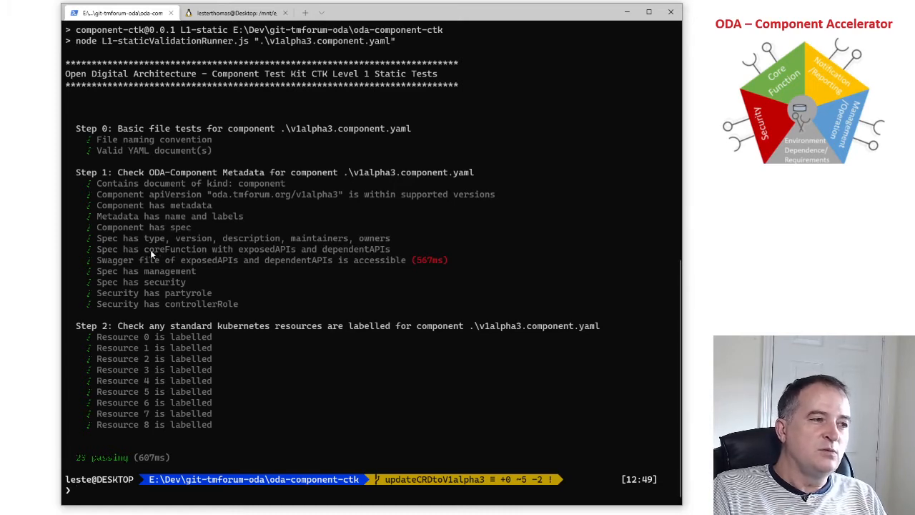
mouse_move(251, 249)
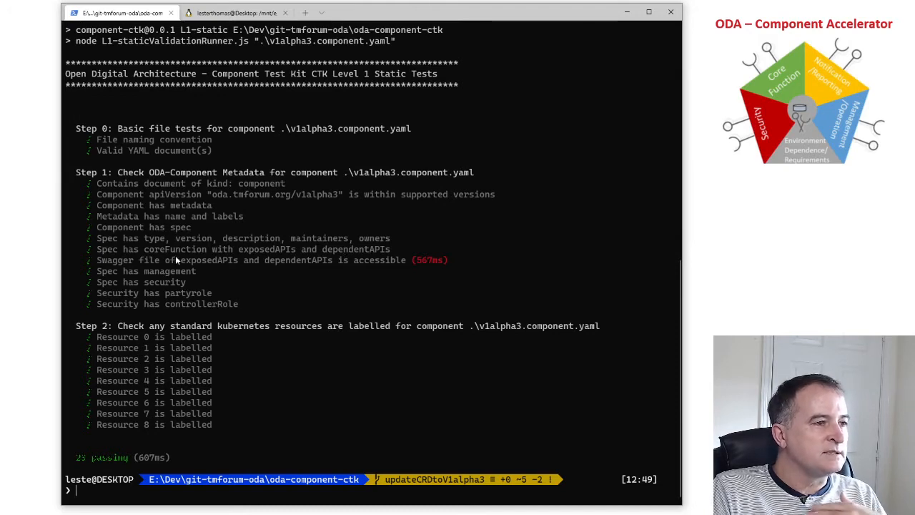
mouse_move(99, 266)
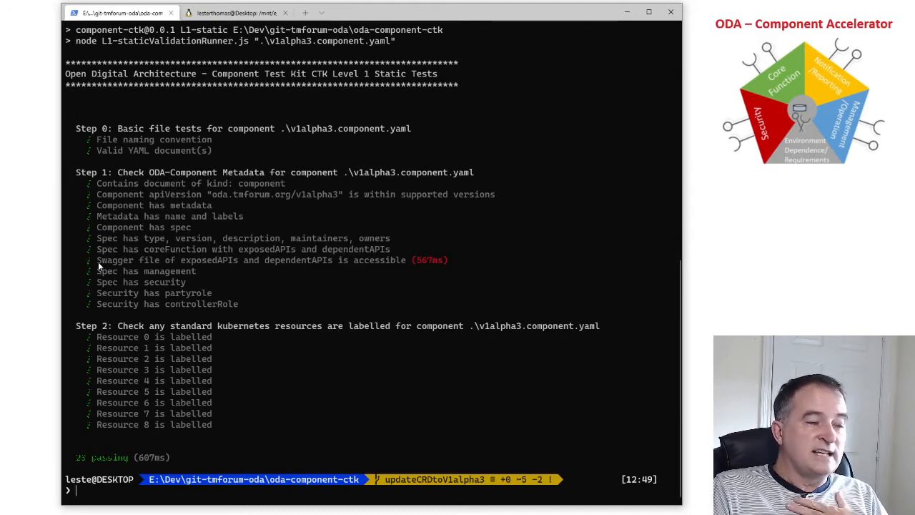
mouse_move(237, 266)
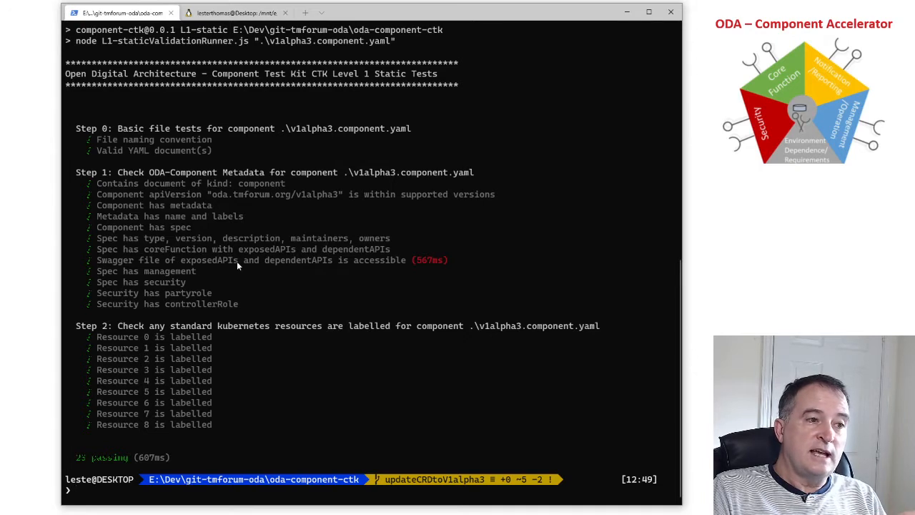
mouse_move(145, 270)
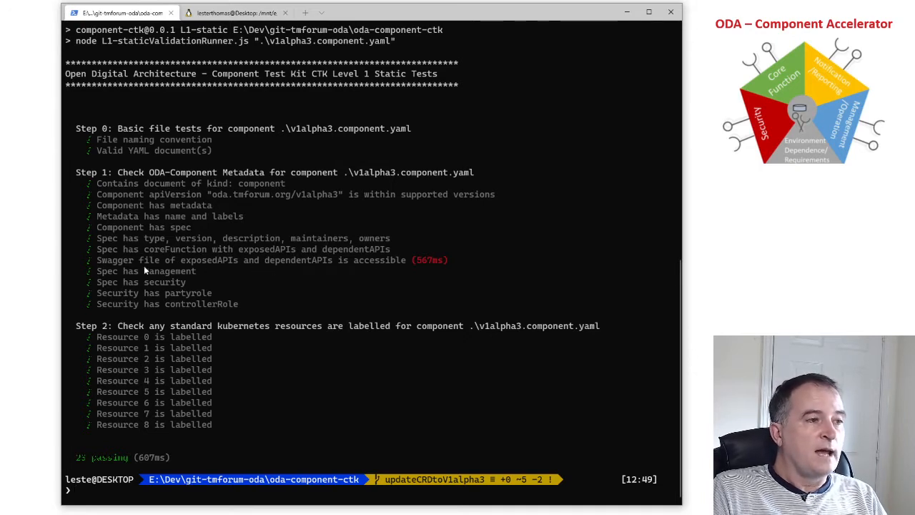
mouse_move(152, 279)
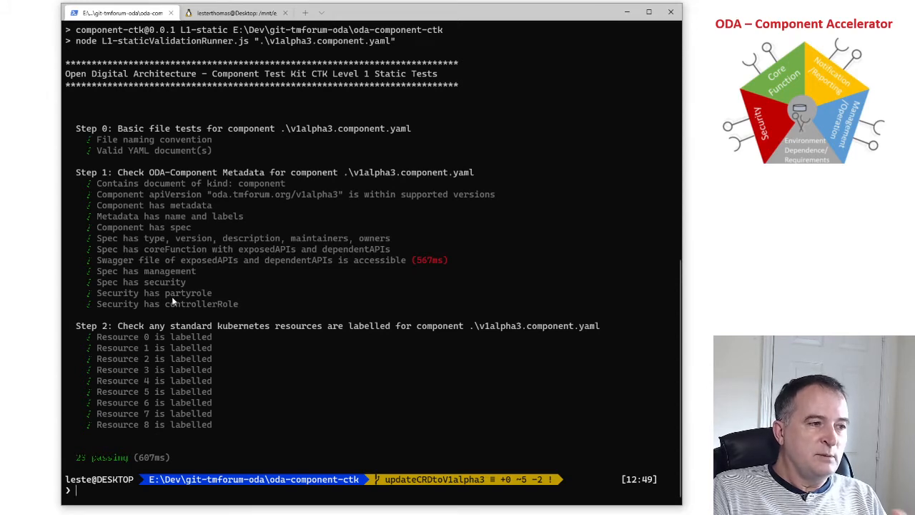
mouse_move(214, 299)
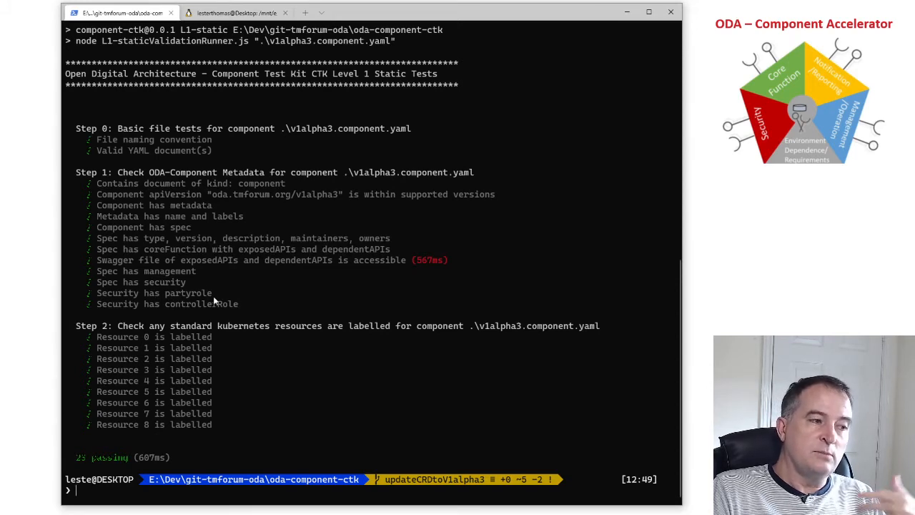
mouse_move(220, 265)
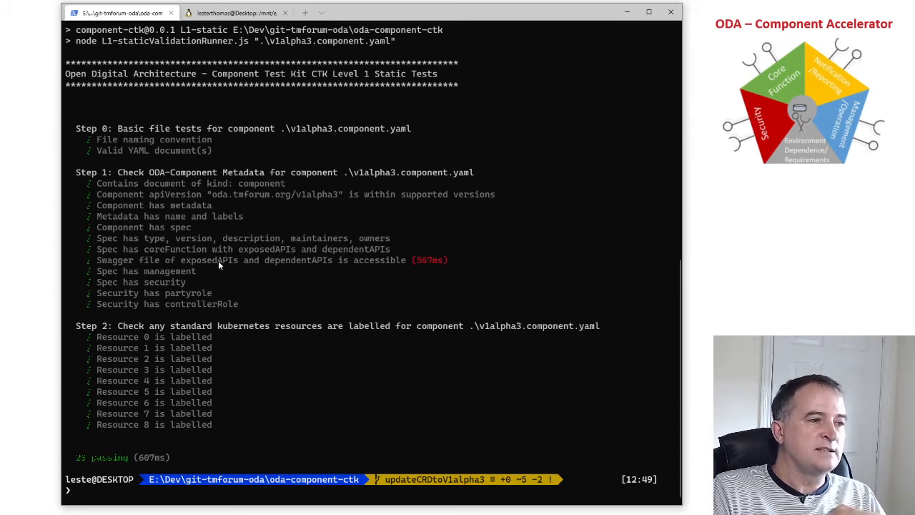
mouse_move(120, 336)
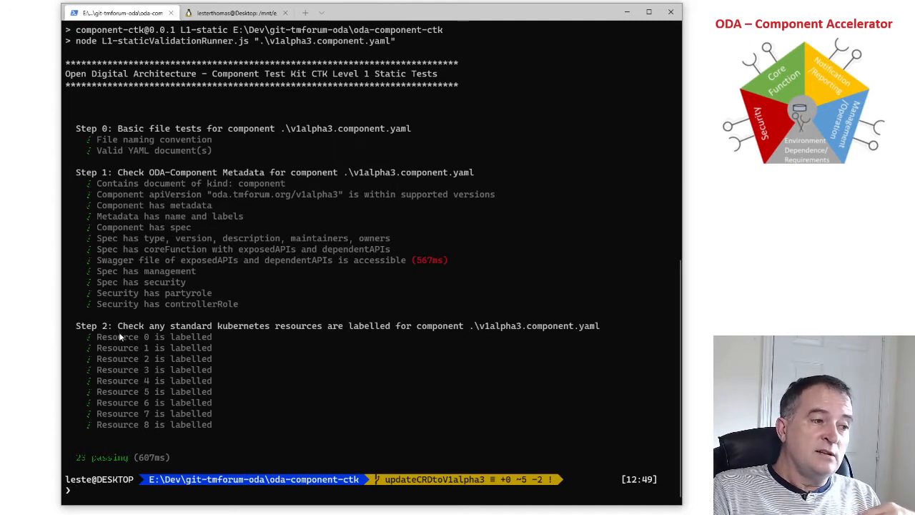
mouse_move(150, 323)
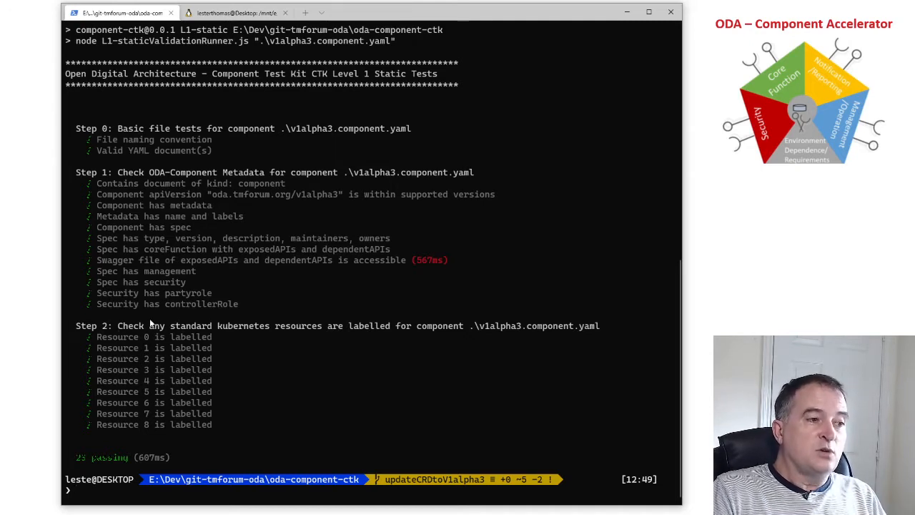
mouse_move(168, 323)
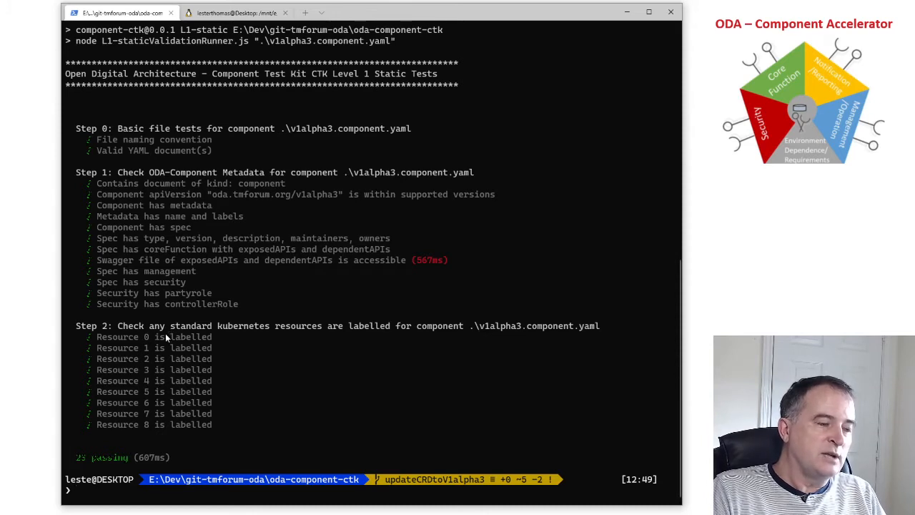
mouse_move(121, 335)
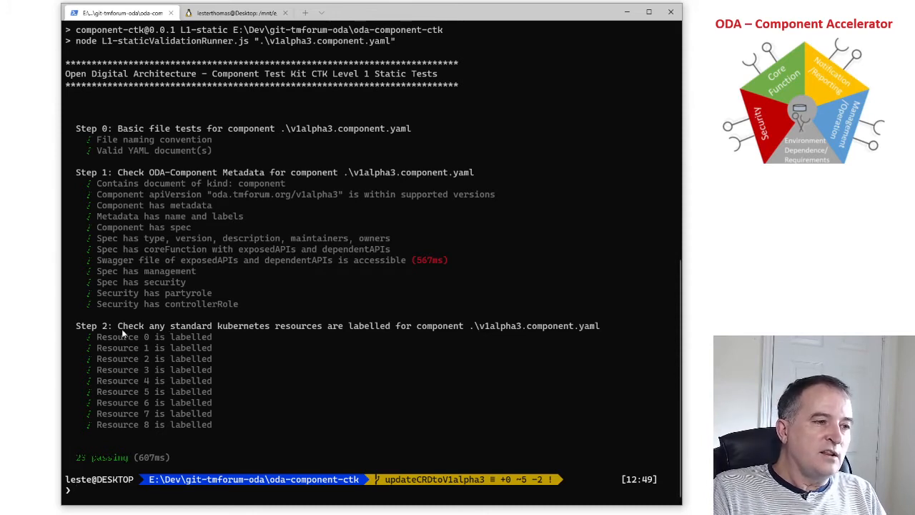
mouse_move(203, 350)
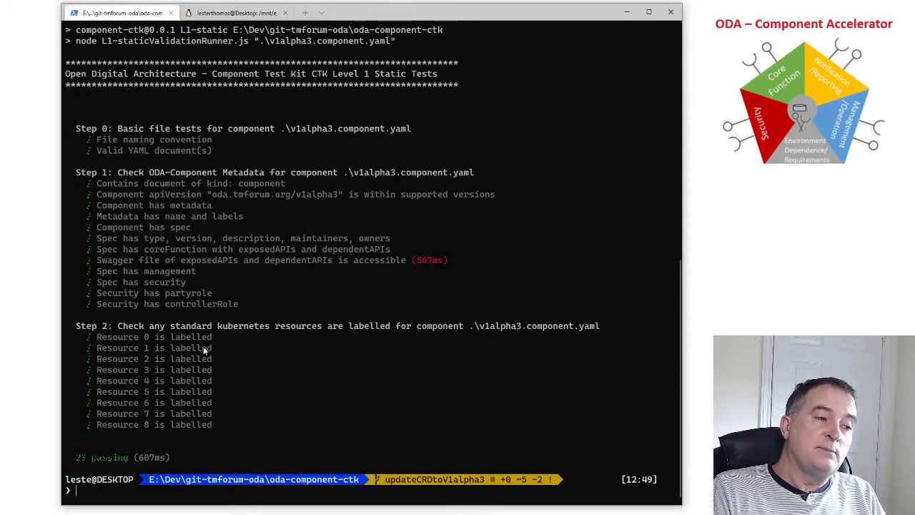
mouse_move(261, 320)
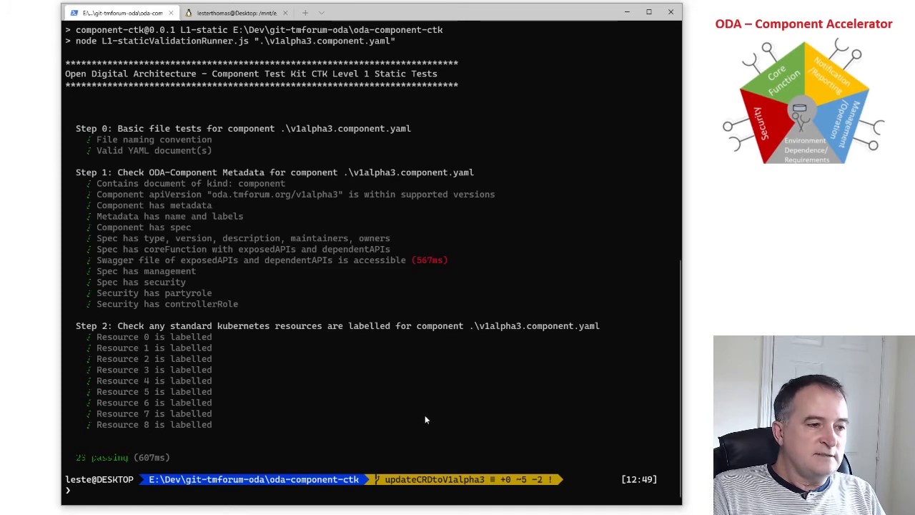
mouse_move(412, 388)
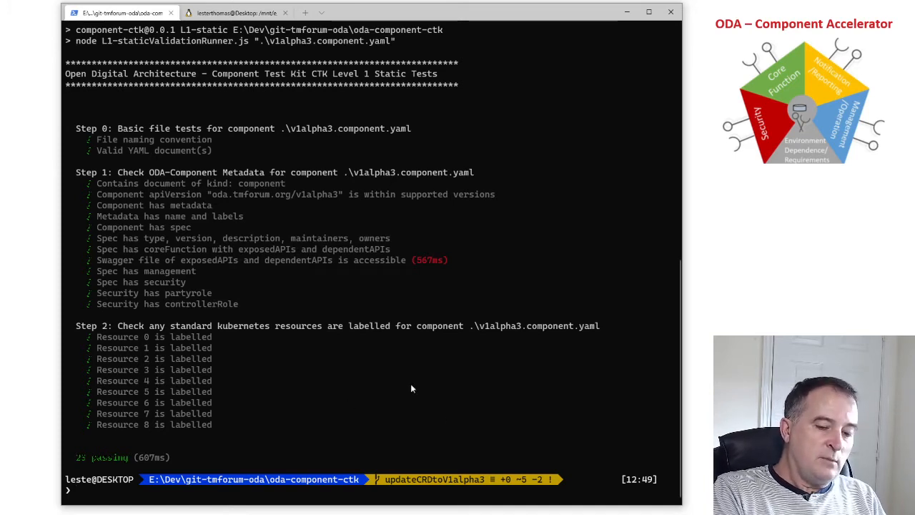
- Clear the terminal, list components via kubectl get components --namespace components, and prepare npm run L1-dynamic .\v1alpha3.component.yaml
text(clear)
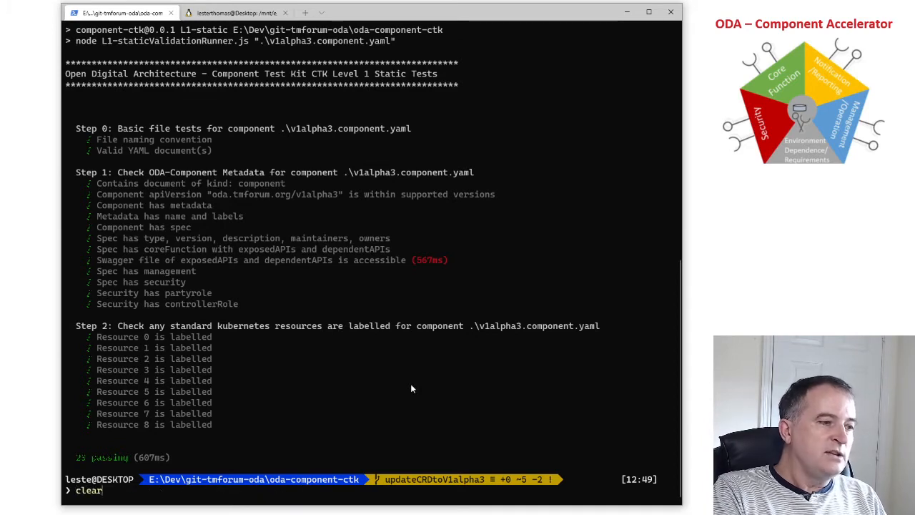
text(kubectl get components --namespace components)
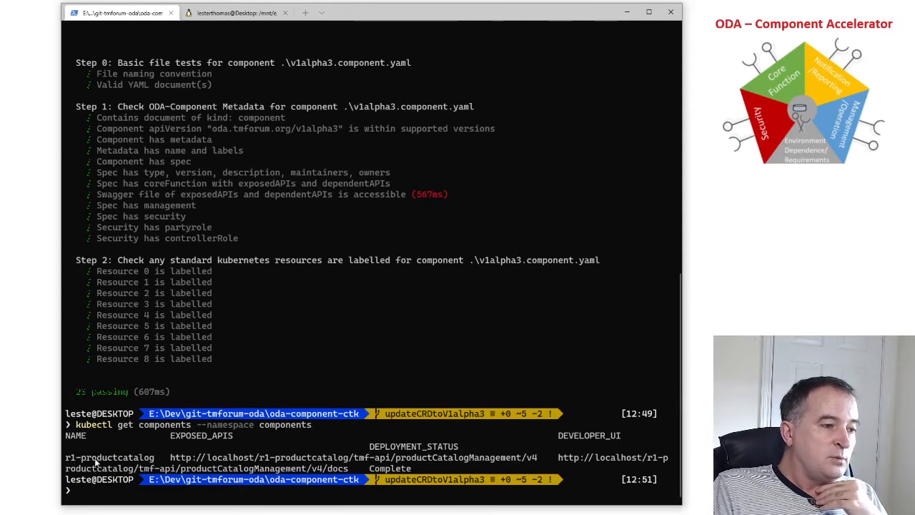
mouse_move(437, 420)
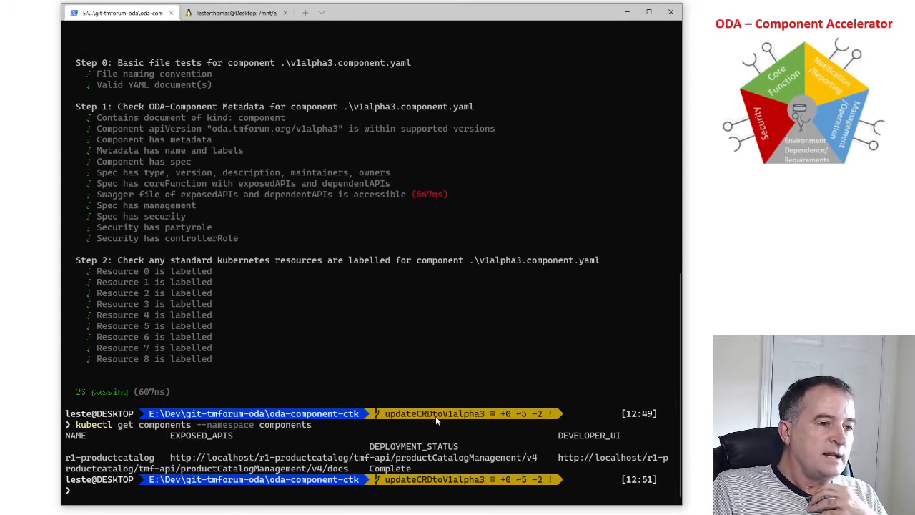
mouse_move(365, 452)
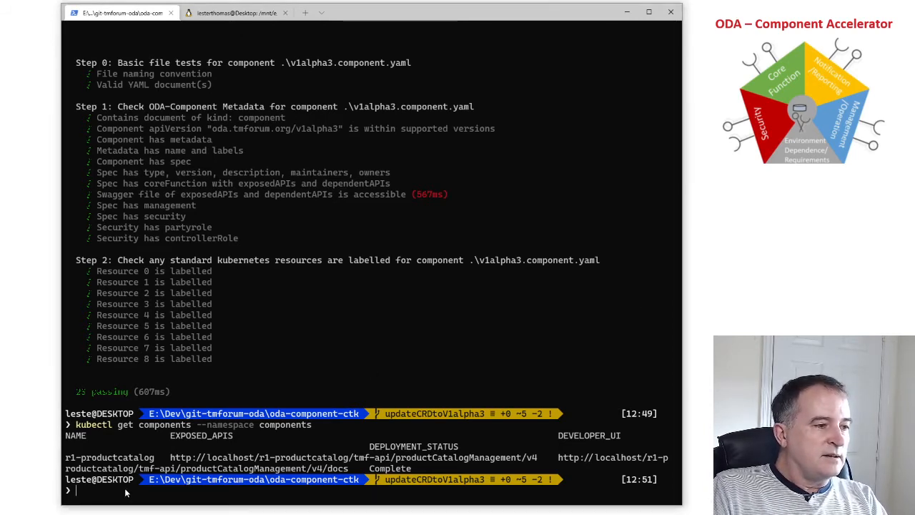
text(npm run L1-dynamic .\v1alpha3.component.yaml)
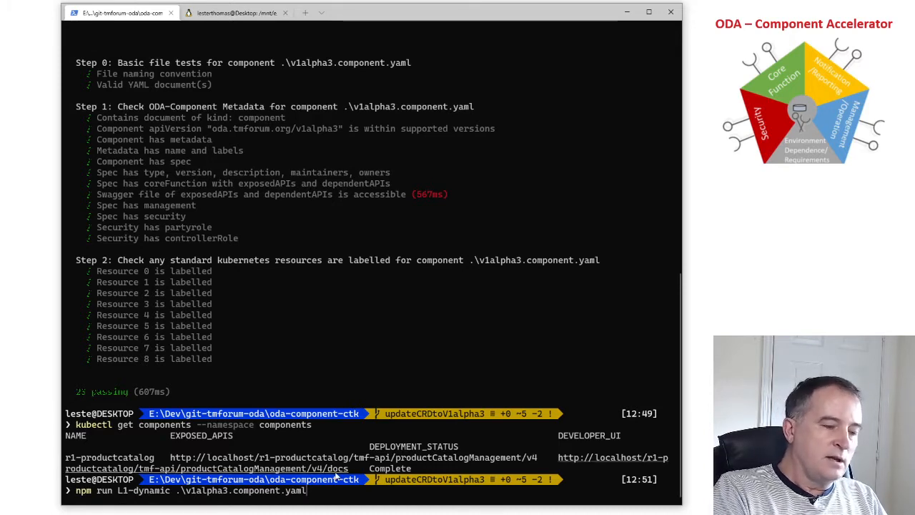
- Execute the L1 dynamic tests so all checks on the deployed v1alpha3 component pass in about 118ms
key(Return)
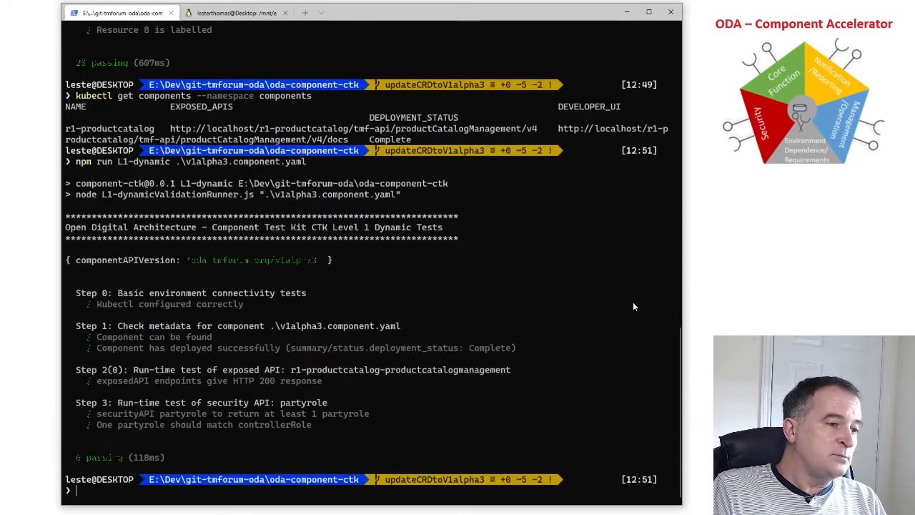
mouse_move(248, 308)
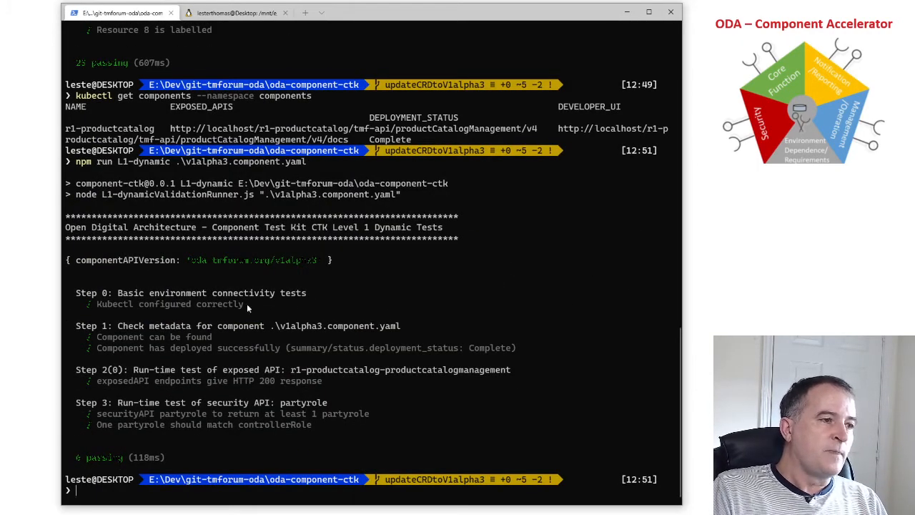
mouse_move(150, 308)
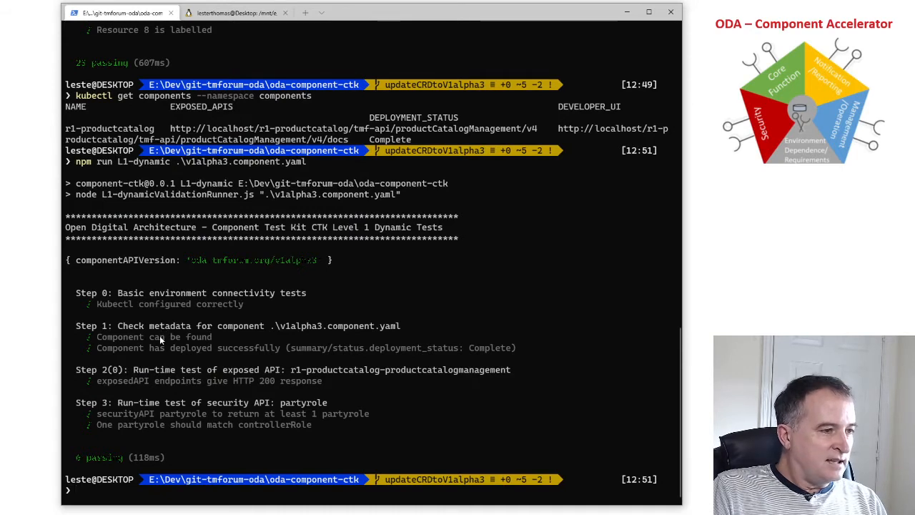
mouse_move(157, 347)
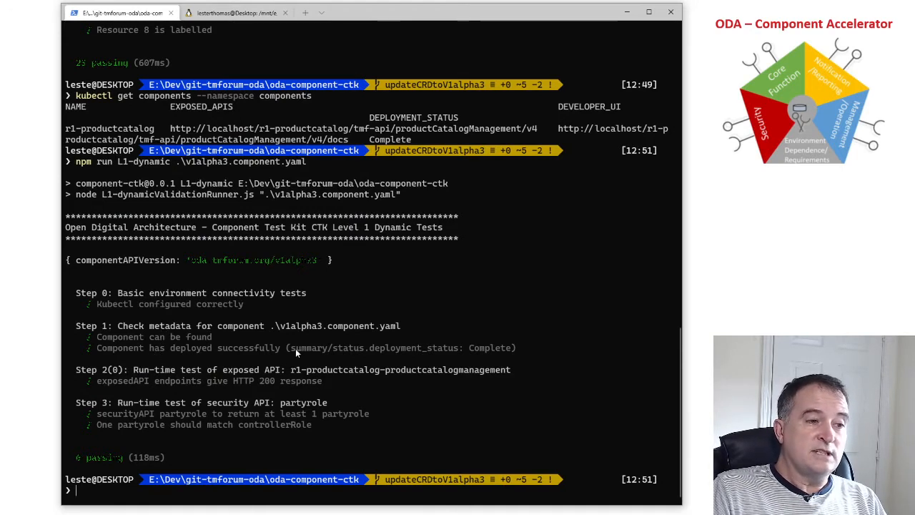
mouse_move(503, 350)
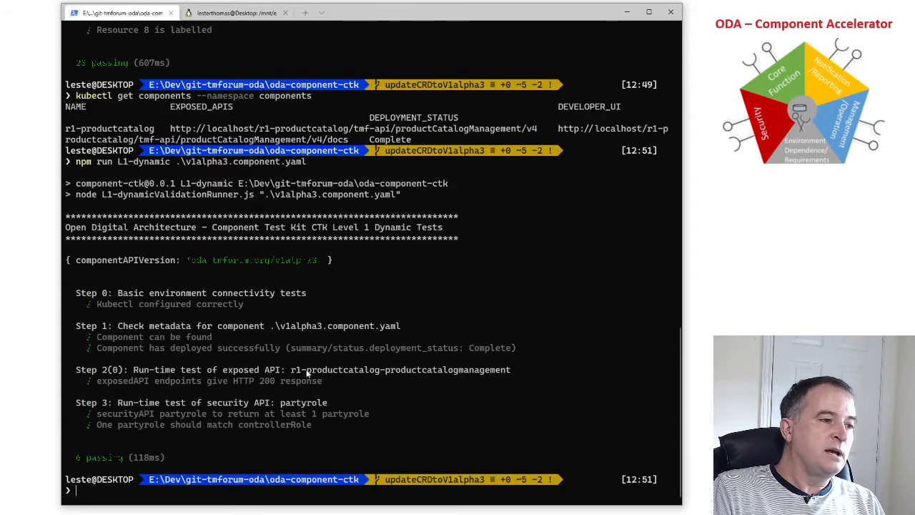
mouse_move(246, 383)
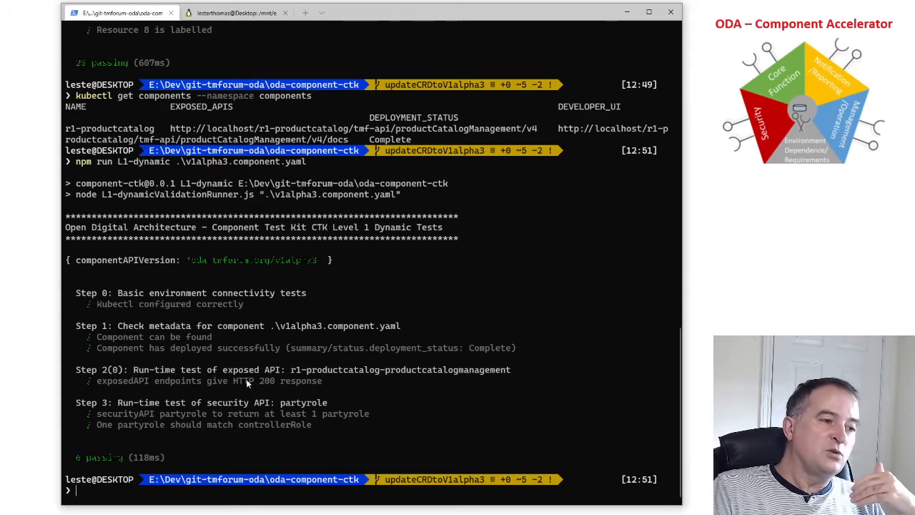
mouse_move(292, 385)
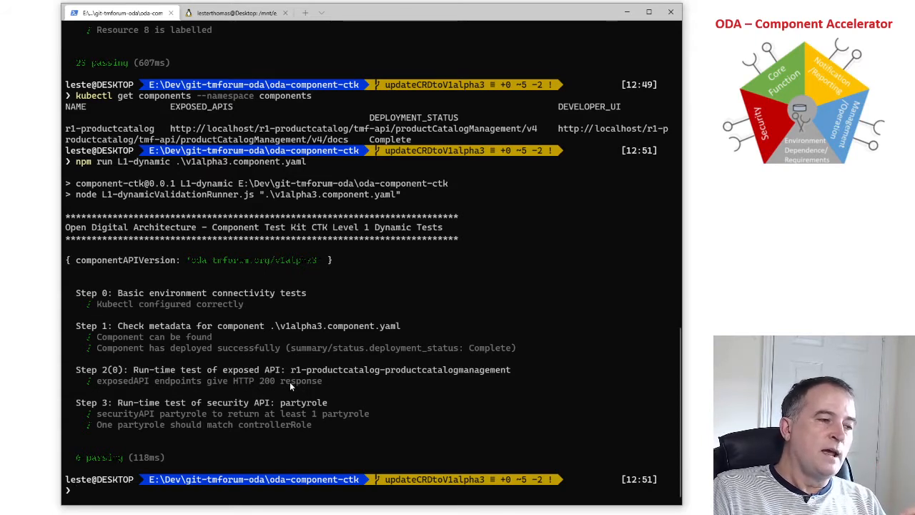
mouse_move(121, 409)
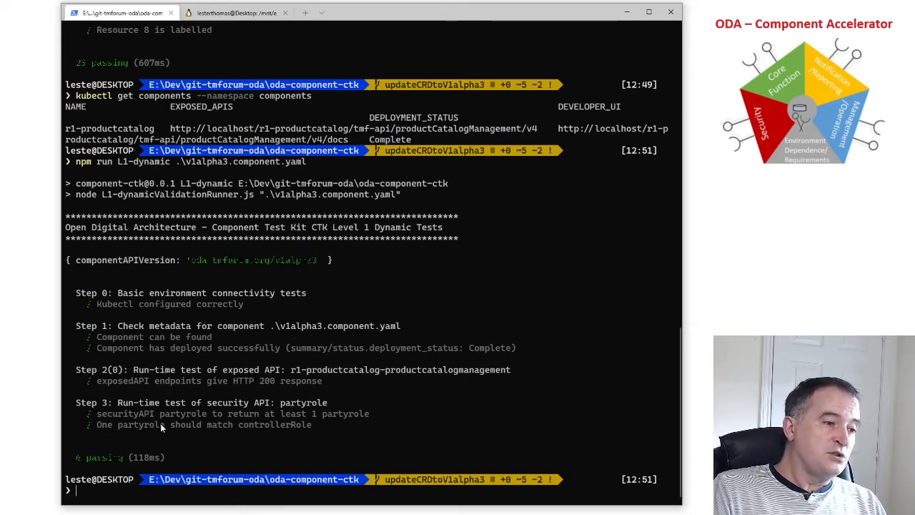
mouse_move(255, 432)
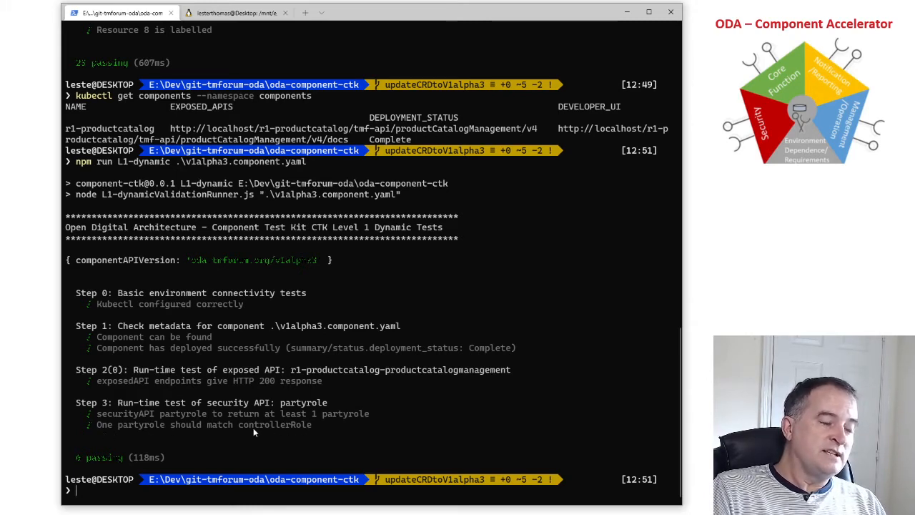
mouse_move(306, 429)
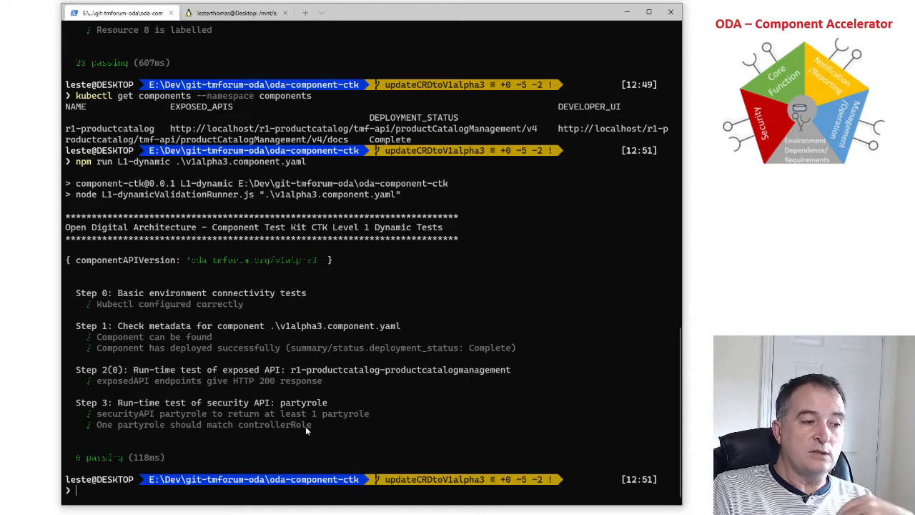
mouse_move(297, 426)
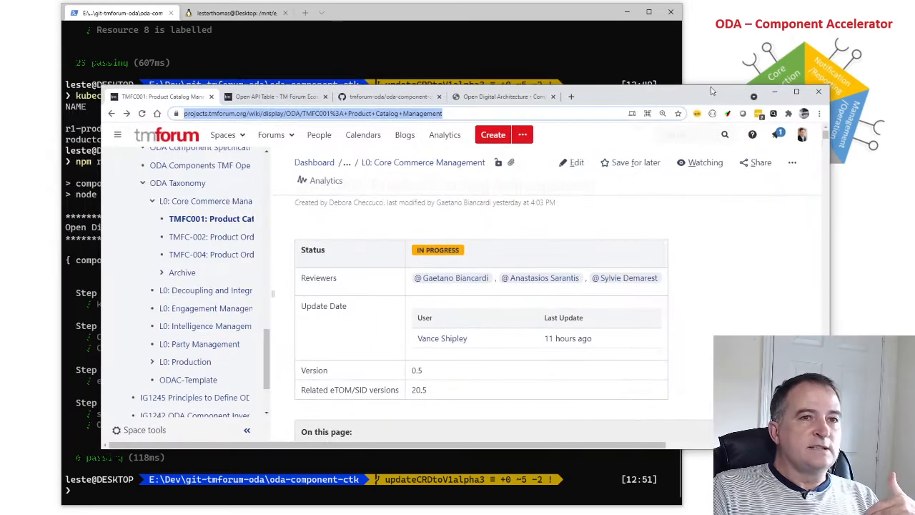
- Bring the TMFC001 Product Catalog Management Confluence page forward and read down to its Overview table
click(796, 92)
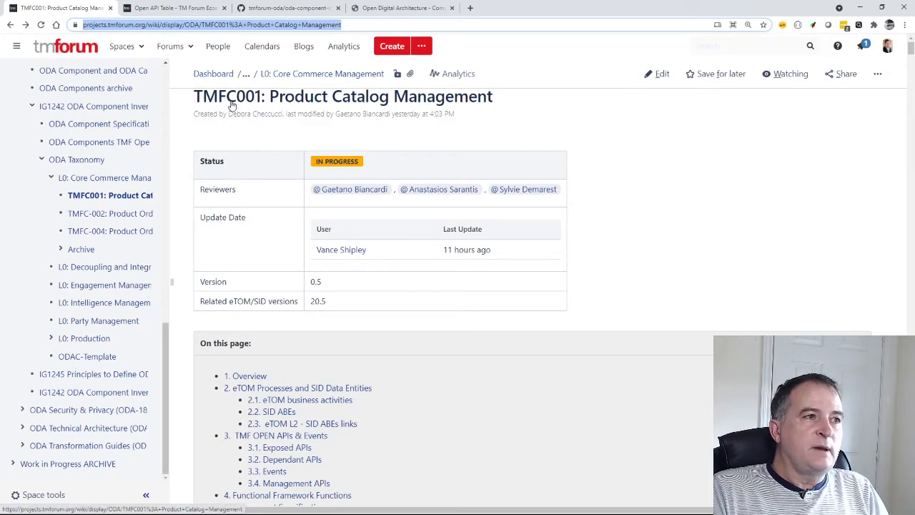
mouse_move(506, 108)
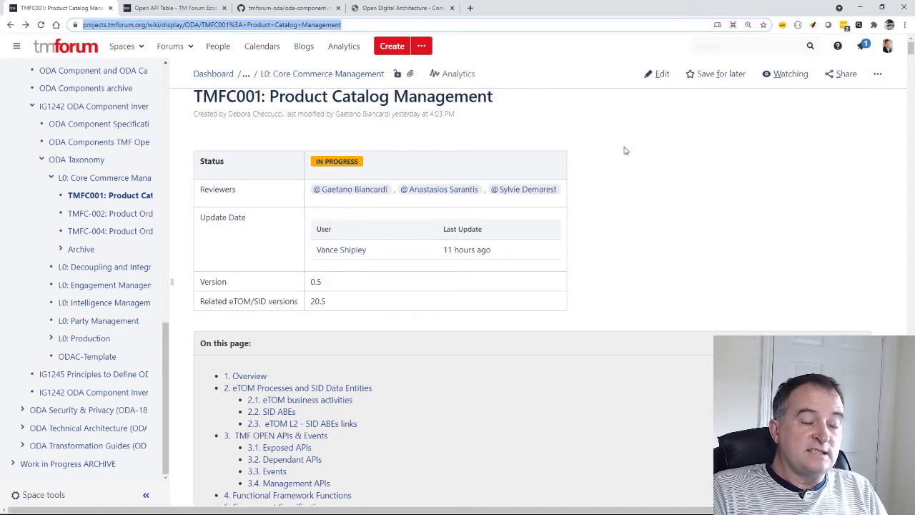
scroll(down, 3)
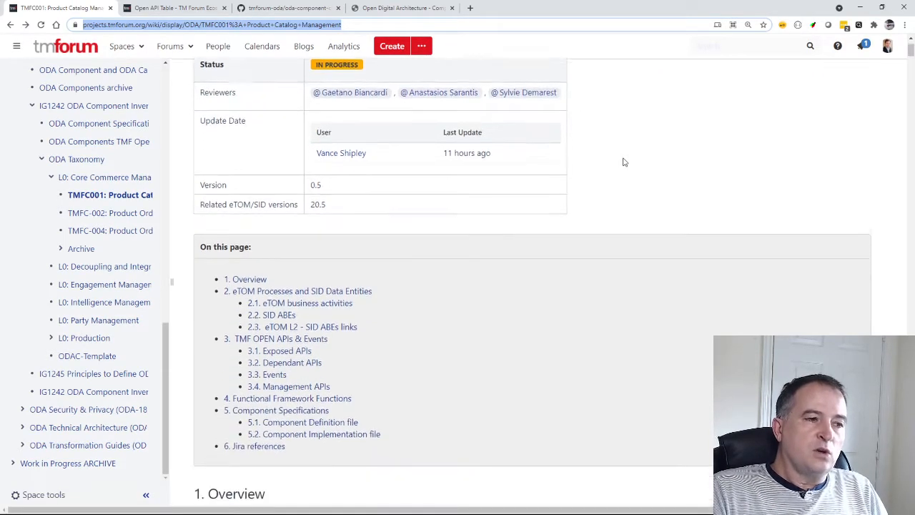
scroll(down, 3)
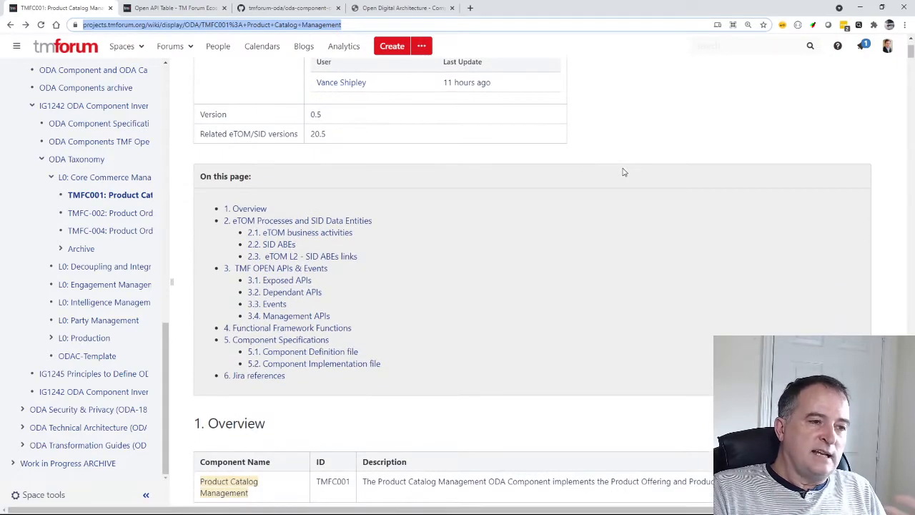
scroll(down, 3)
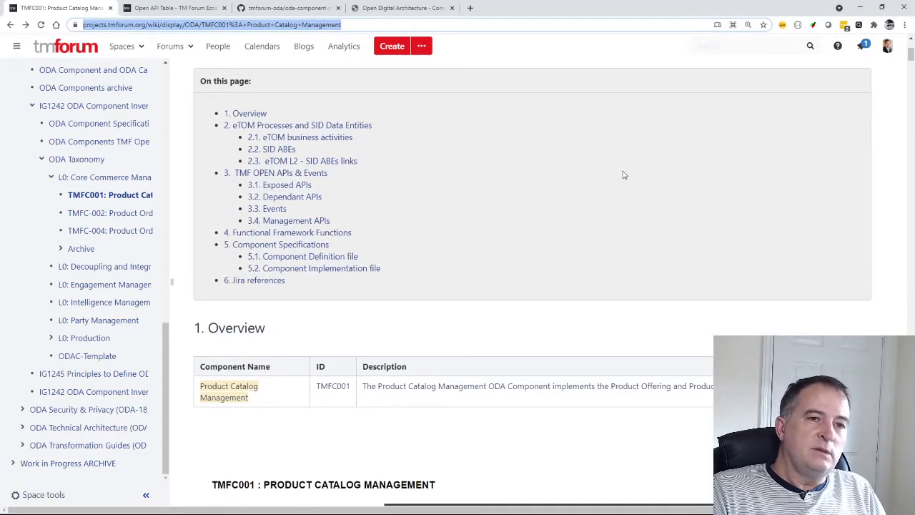
mouse_move(606, 230)
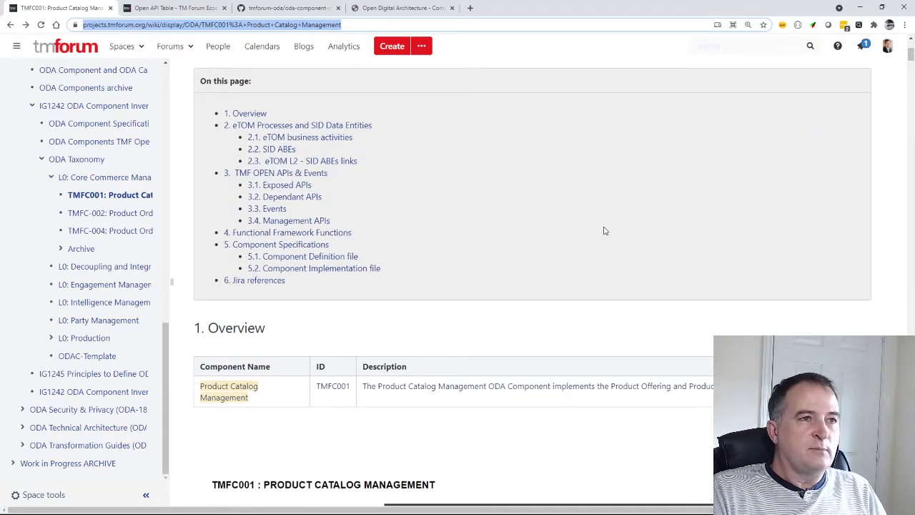
scroll(up, 3)
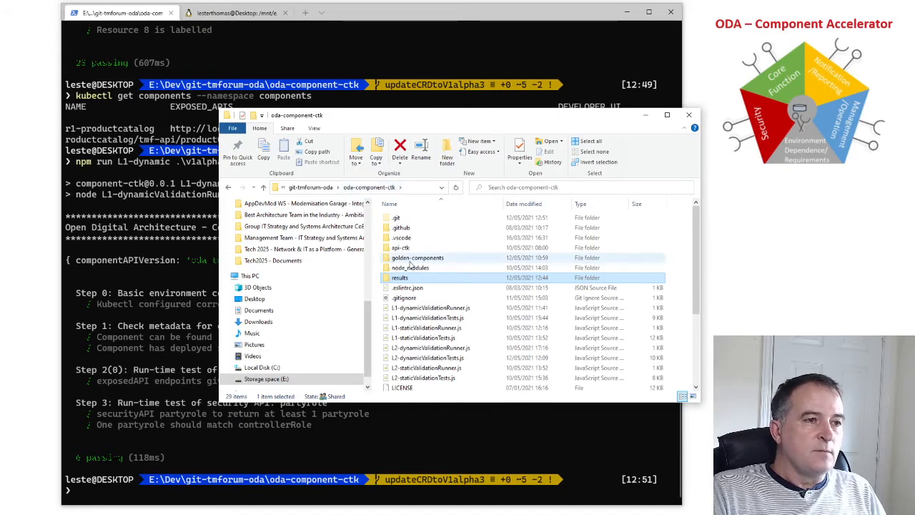
- Open the golden-components folder listing the TMFC001 and TMFC008 component YAML files
click(418, 257)
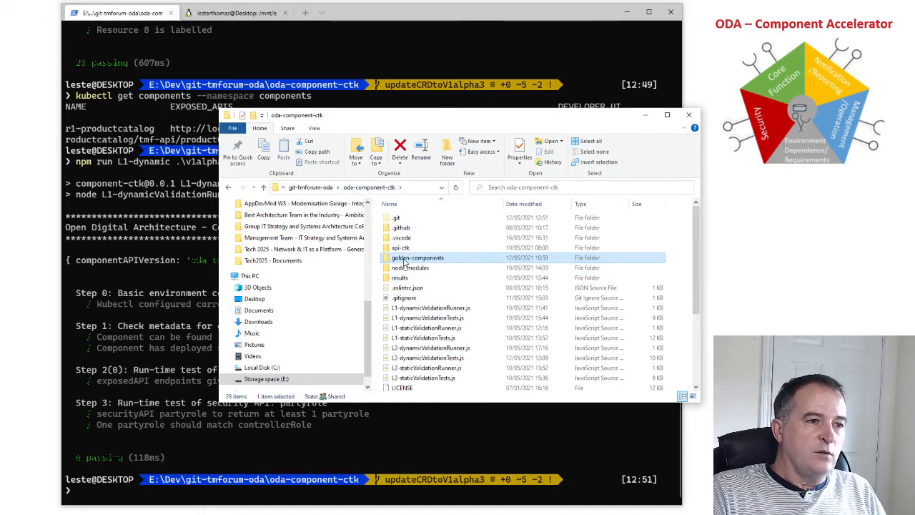
double_click(418, 258)
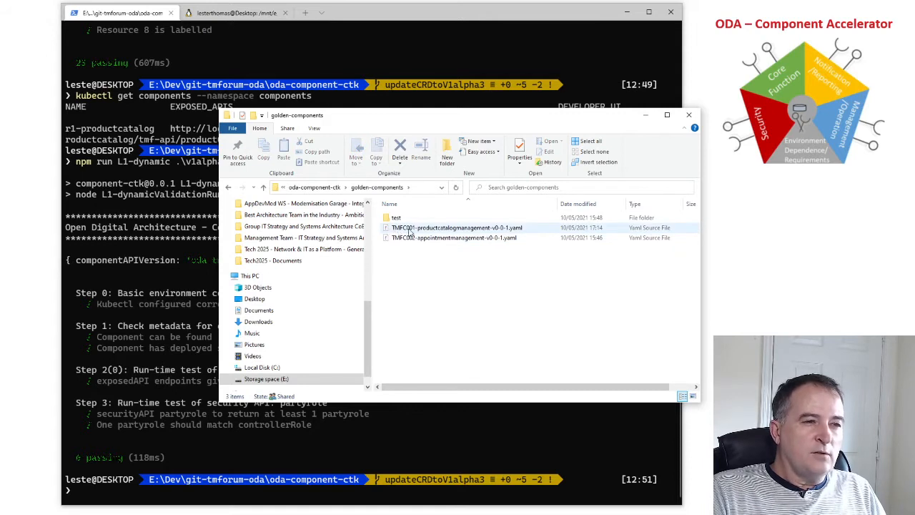
mouse_move(493, 230)
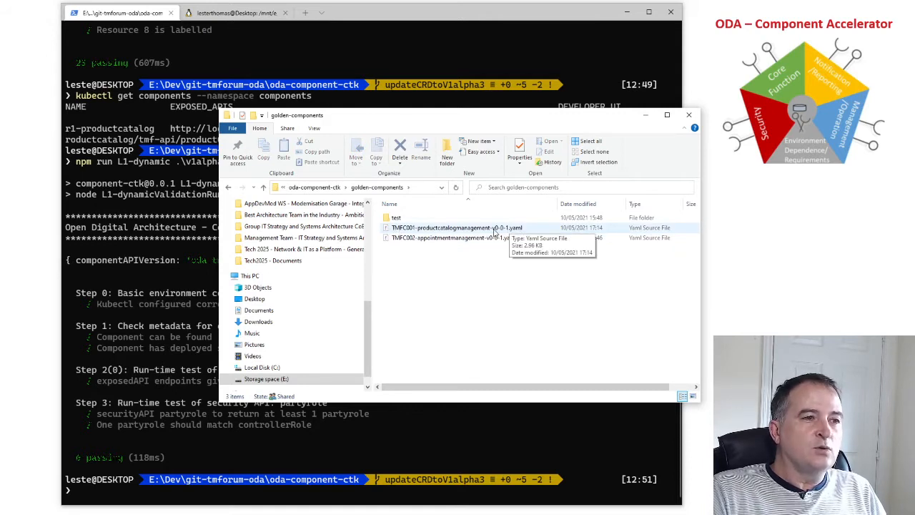
mouse_move(503, 146)
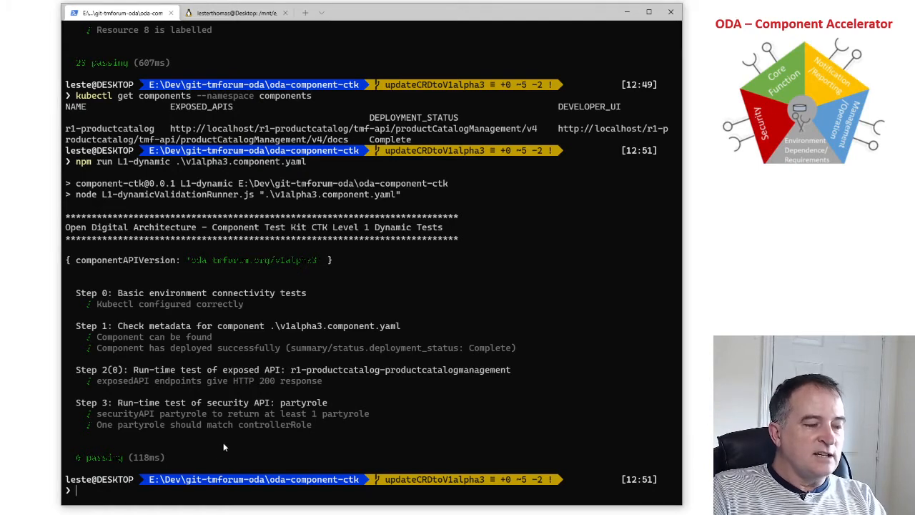
- Run npm run L2-static .\v1alpha3.component.yaml and review the passing Level 2 static checks
text(npm run L2-static .\v1alpha3.component.yaml)
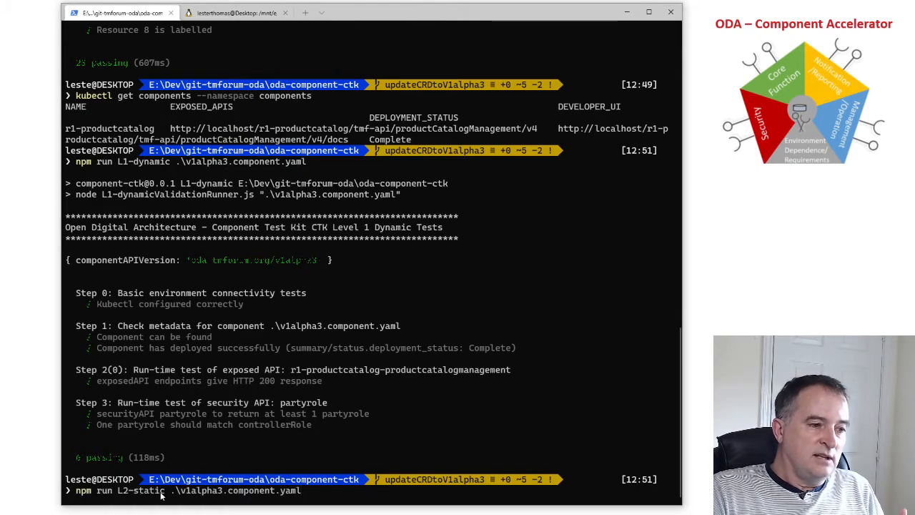
mouse_move(171, 498)
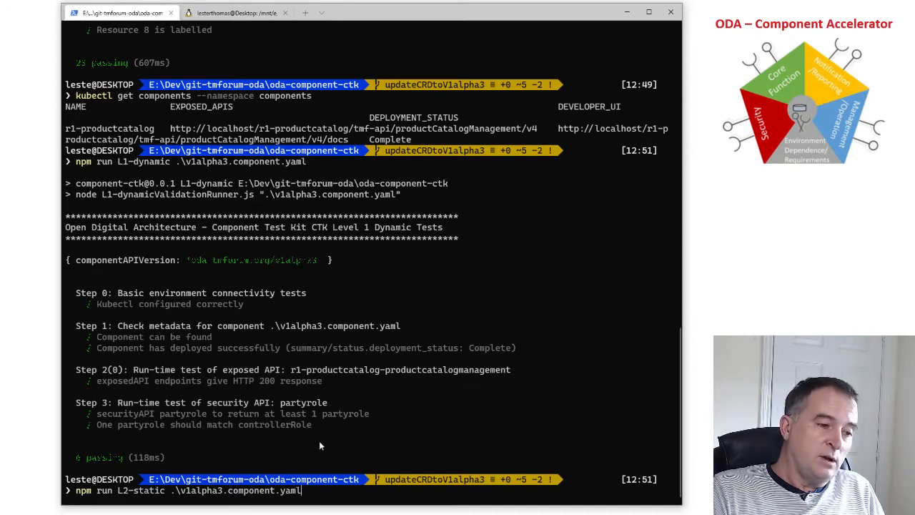
mouse_move(331, 437)
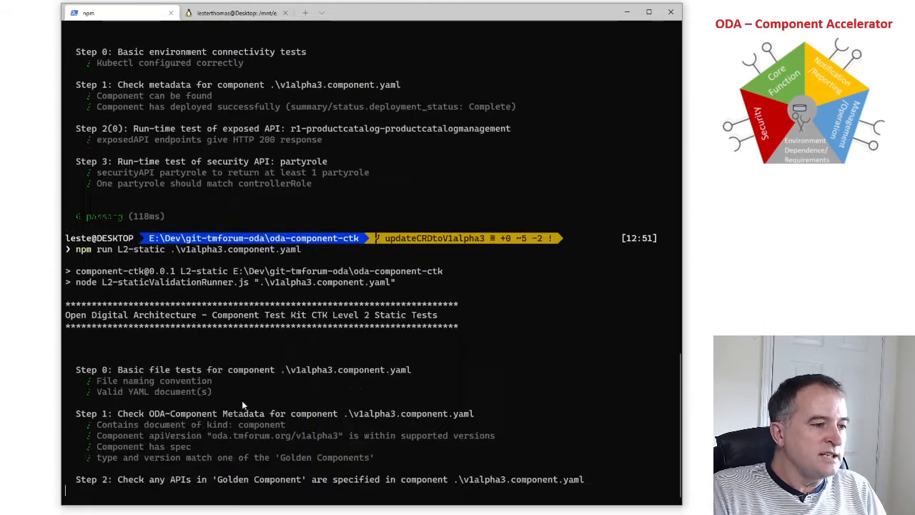
scroll(down, 3)
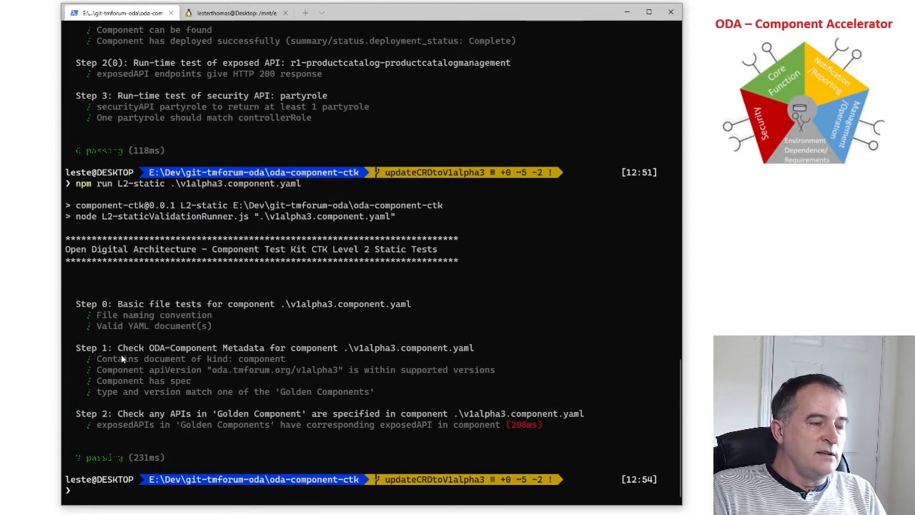
mouse_move(143, 371)
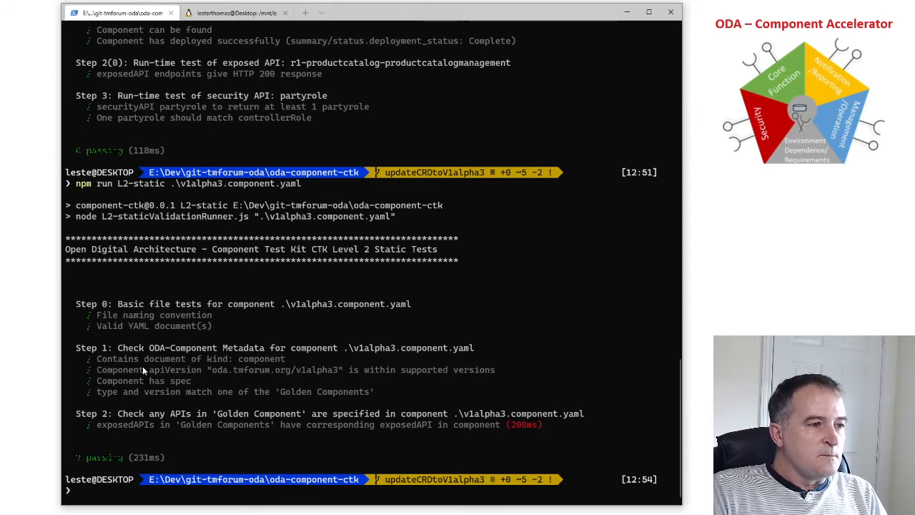
mouse_move(103, 399)
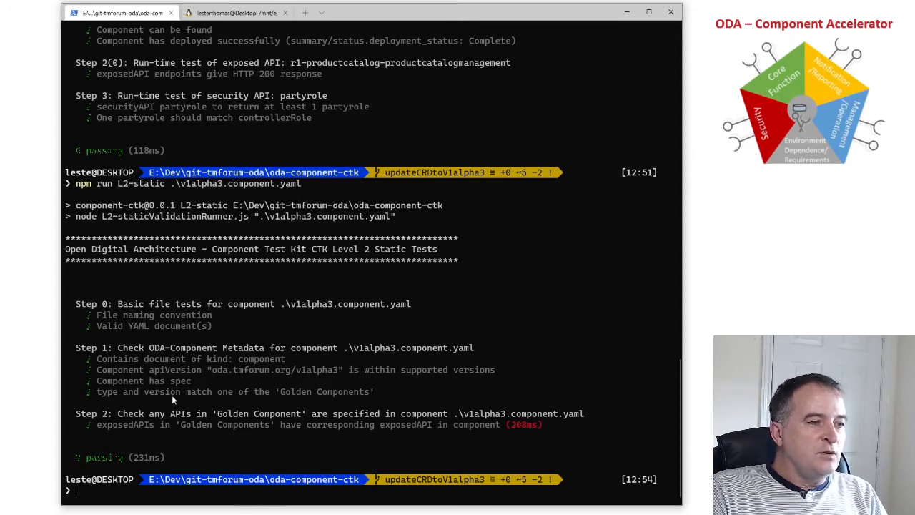
mouse_move(372, 394)
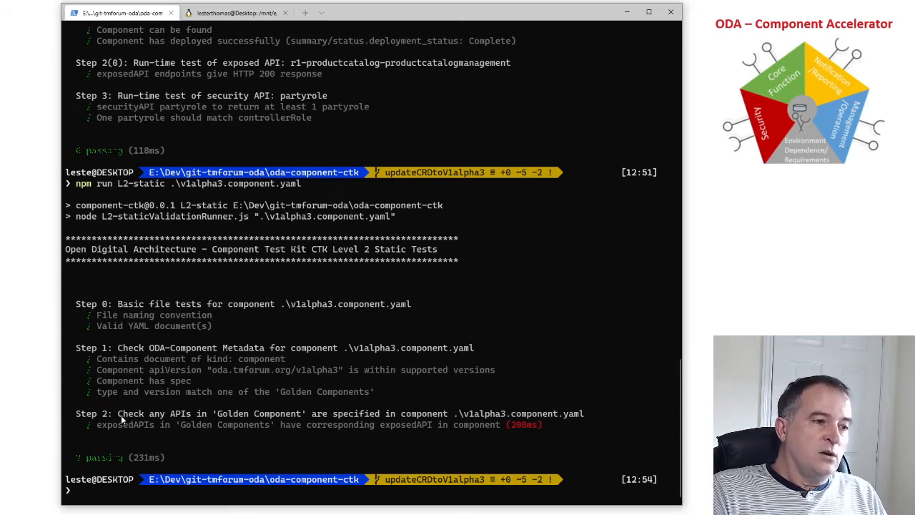
mouse_move(303, 420)
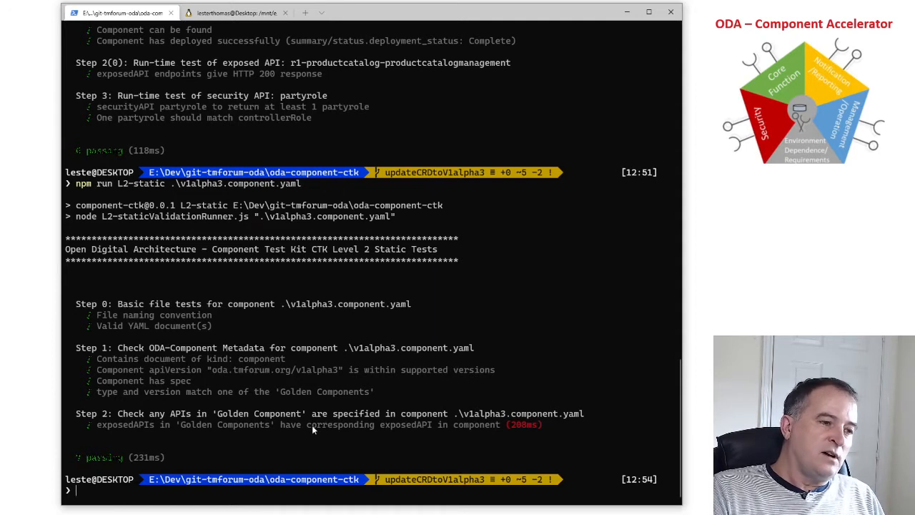
mouse_move(107, 426)
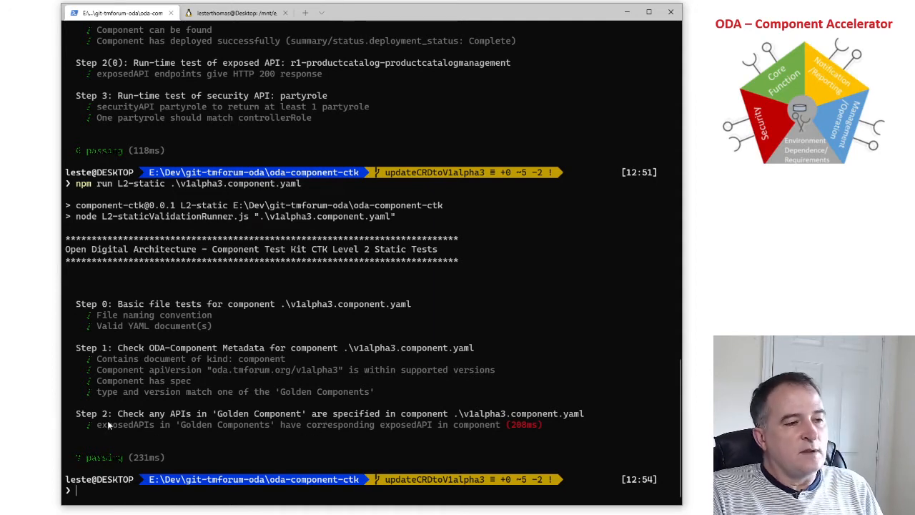
mouse_move(149, 429)
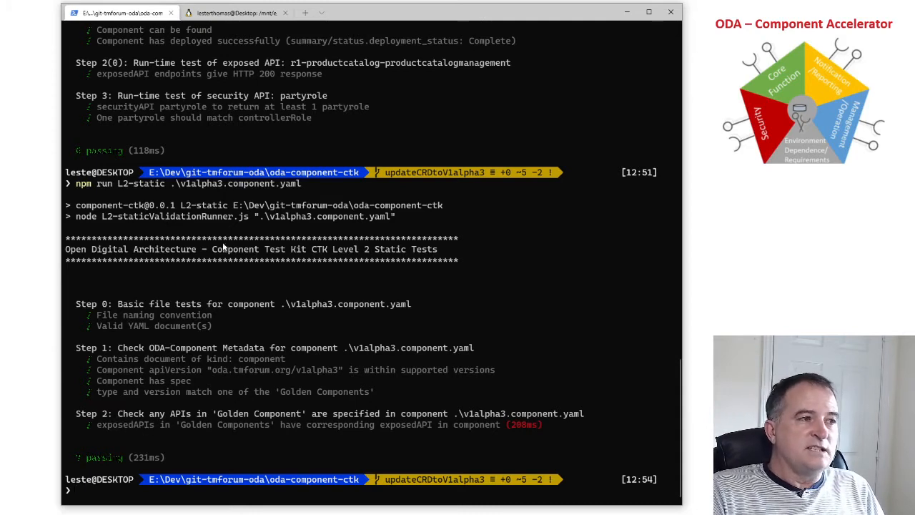
mouse_move(140, 385)
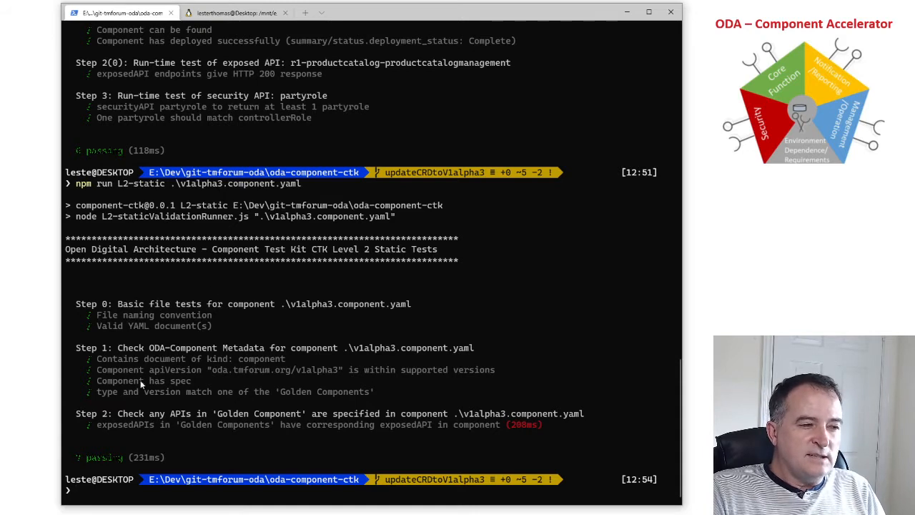
mouse_move(166, 292)
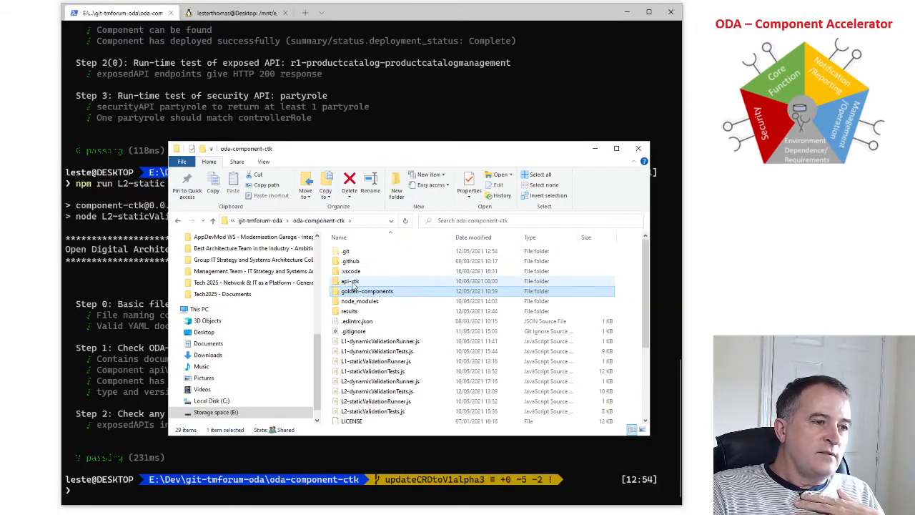
- Open the api-ctk folder and look over its TMF620 product catalog and TMF669 party role subfolders
double_click(348, 280)
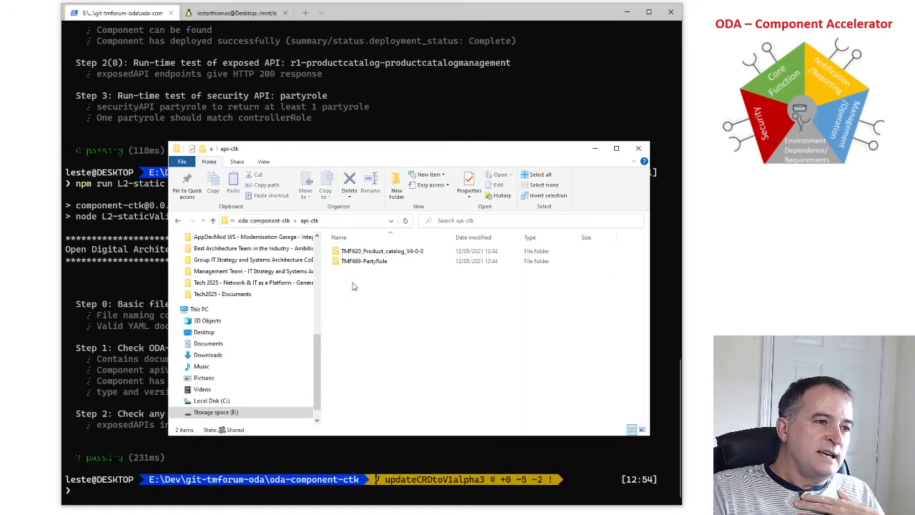
click(363, 260)
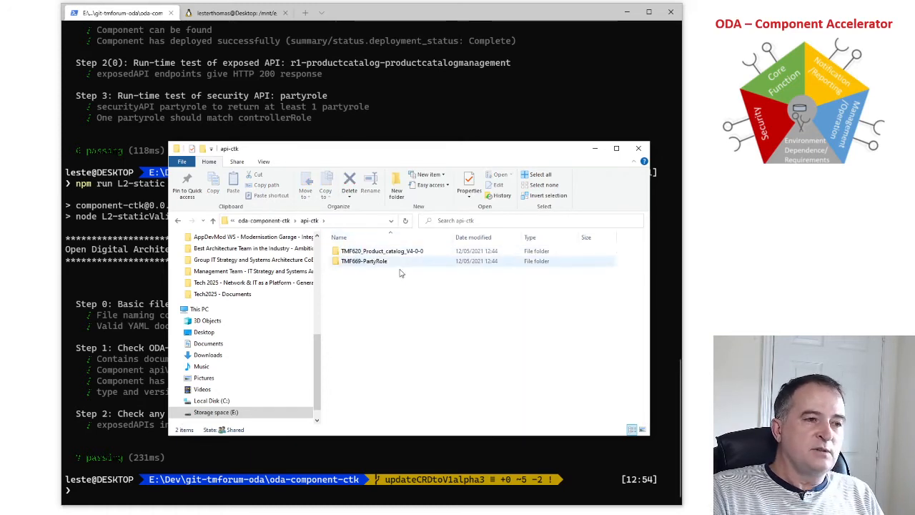
click(381, 251)
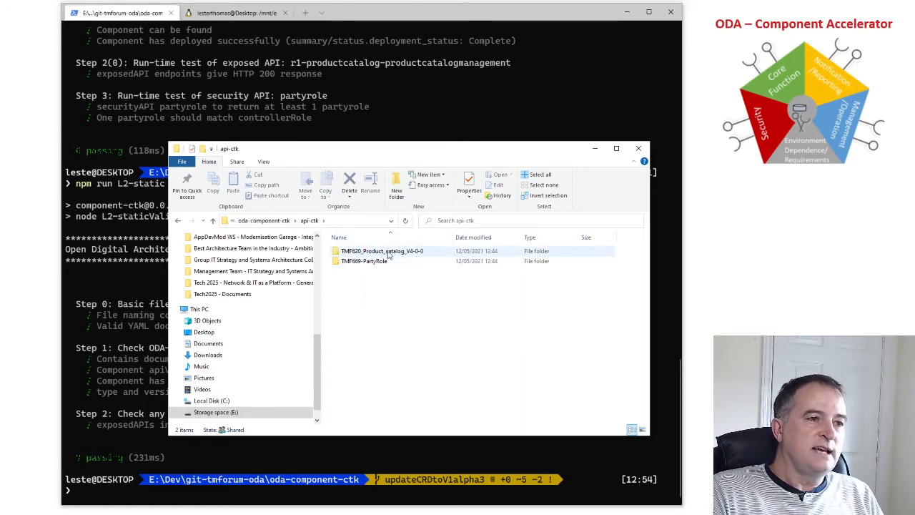
click(363, 260)
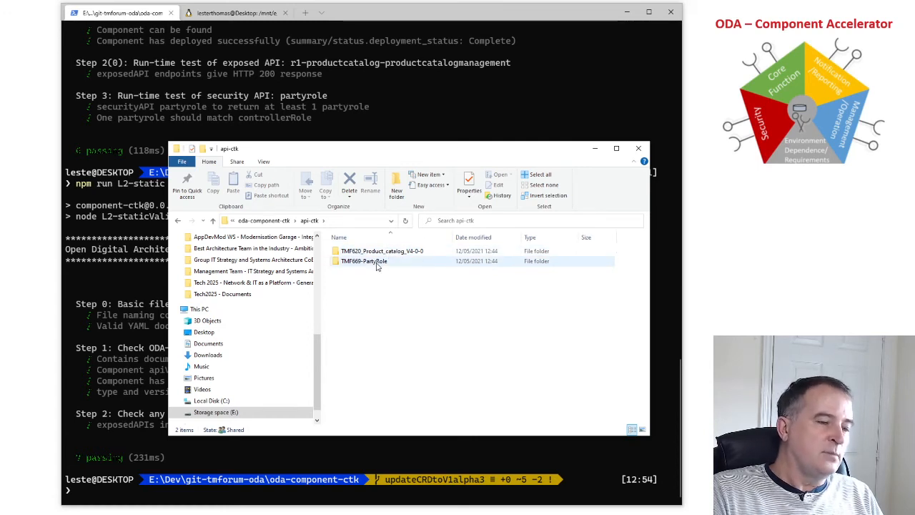
click(382, 250)
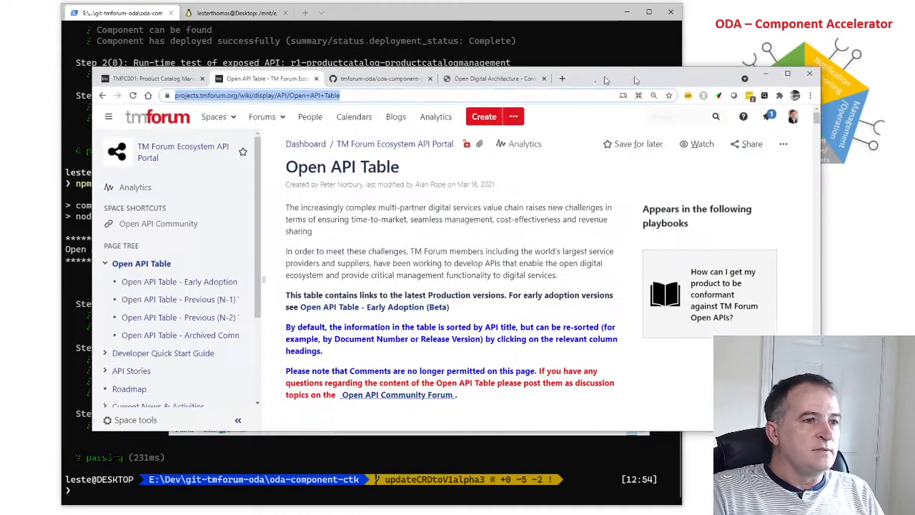
- Scroll the TM Forum Open API Table to the Production Versions list with its CTK column, then return to the terminal
scroll(down, 3)
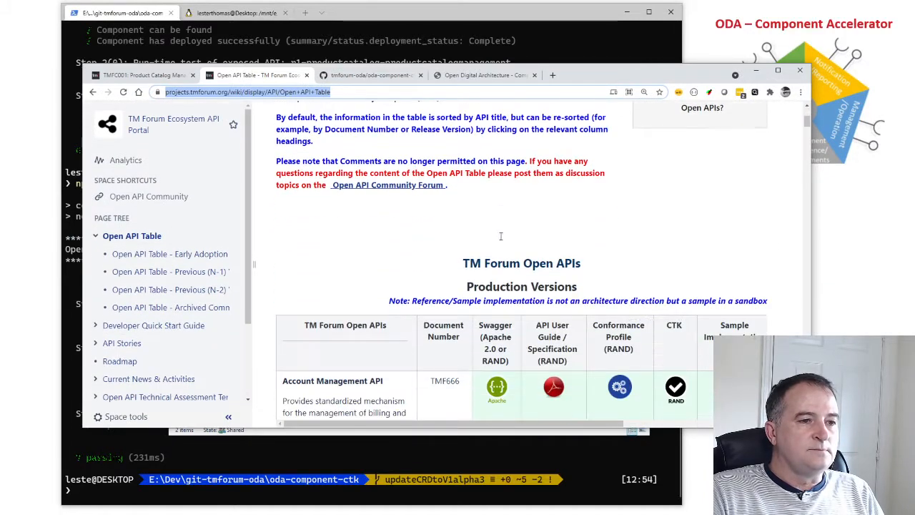
scroll(down, 3)
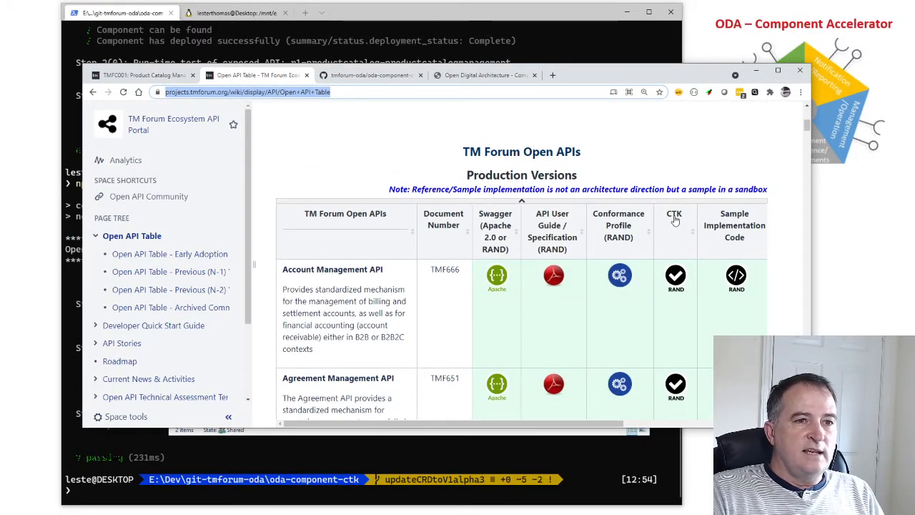
mouse_move(681, 351)
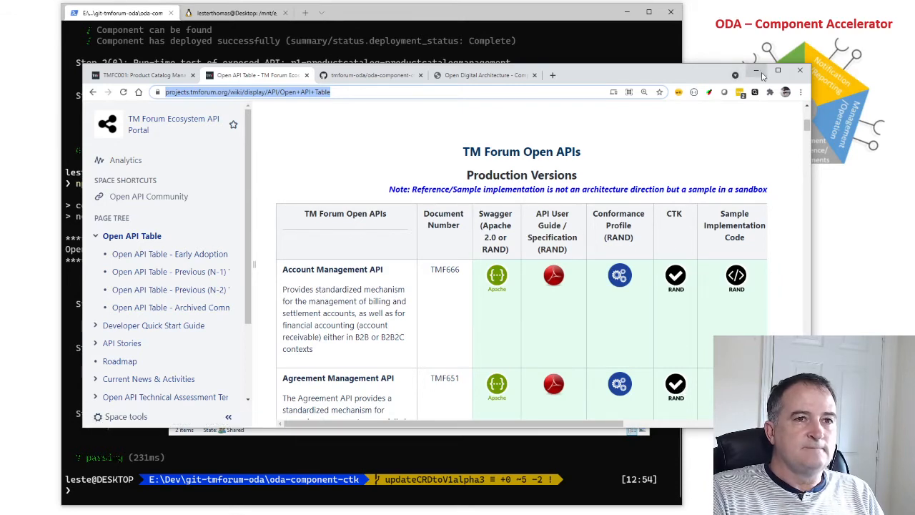
click(756, 71)
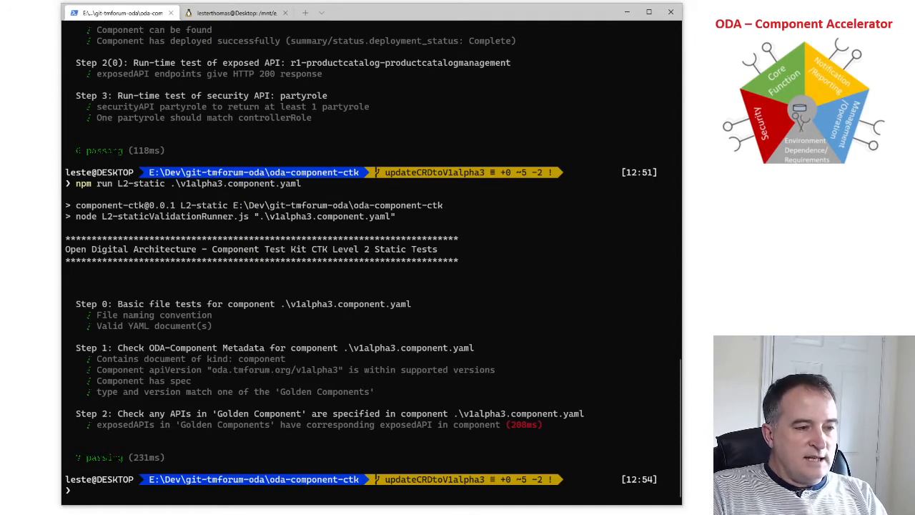
mouse_move(220, 407)
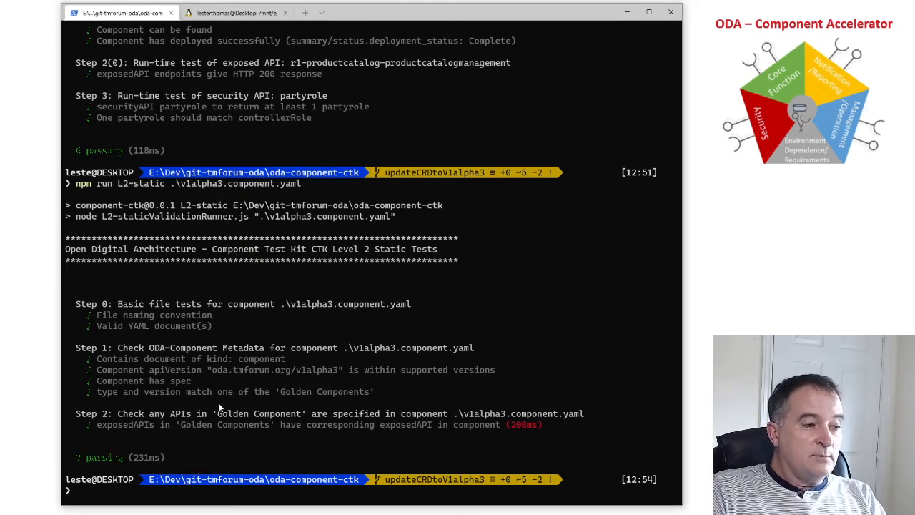
text(npm run L2-dynamic .\v1alpha3.component.yaml)
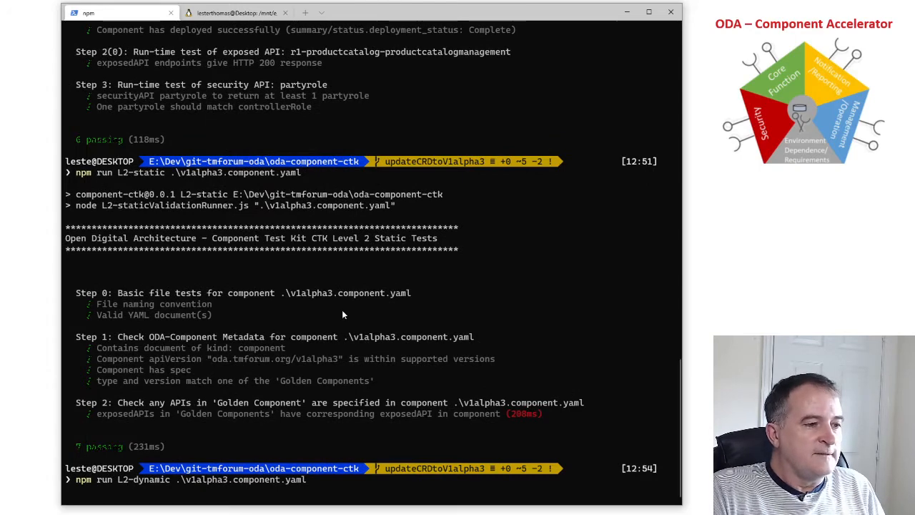
scroll(down, 3)
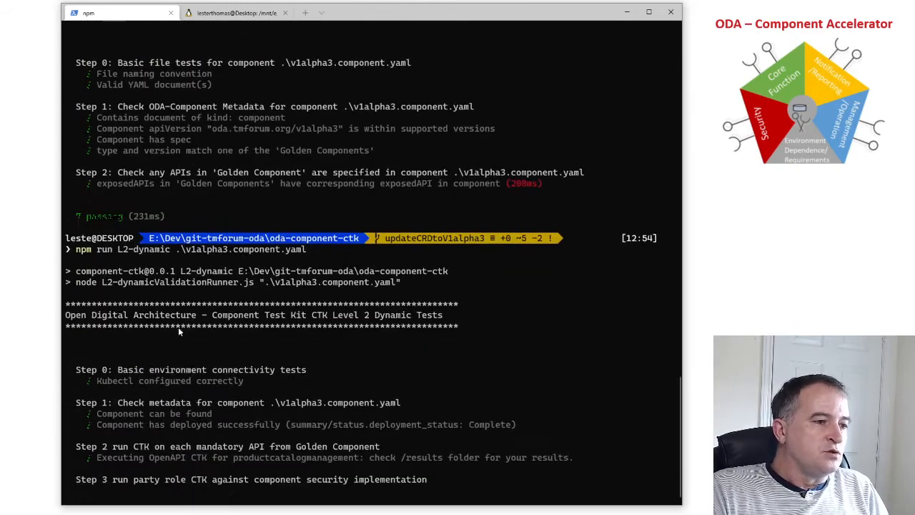
mouse_move(207, 452)
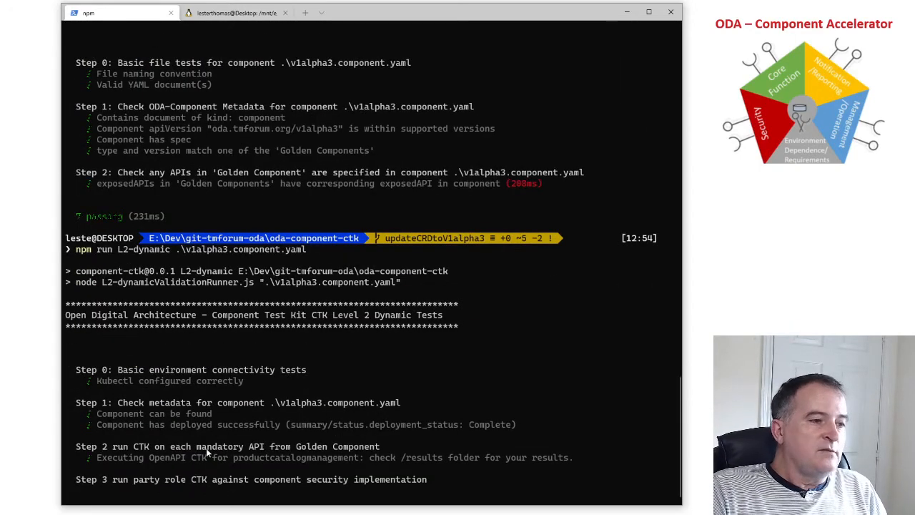
scroll(down, 3)
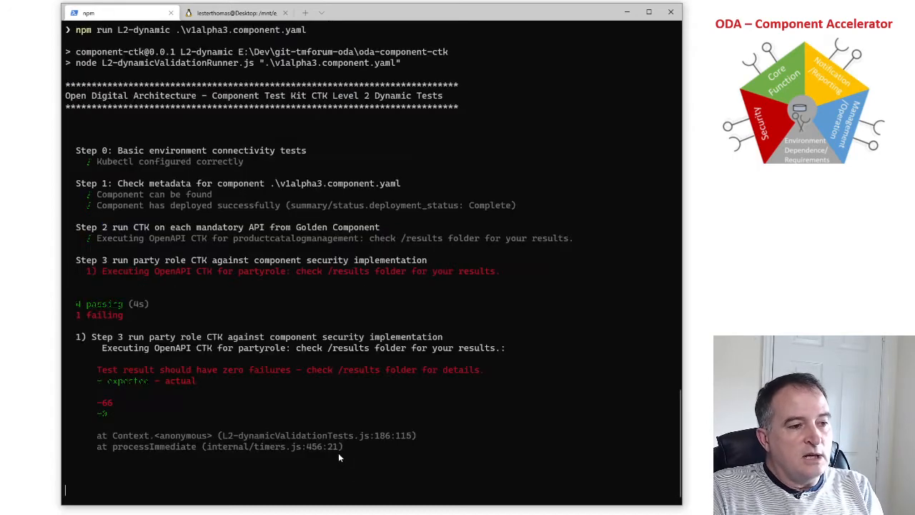
mouse_move(307, 298)
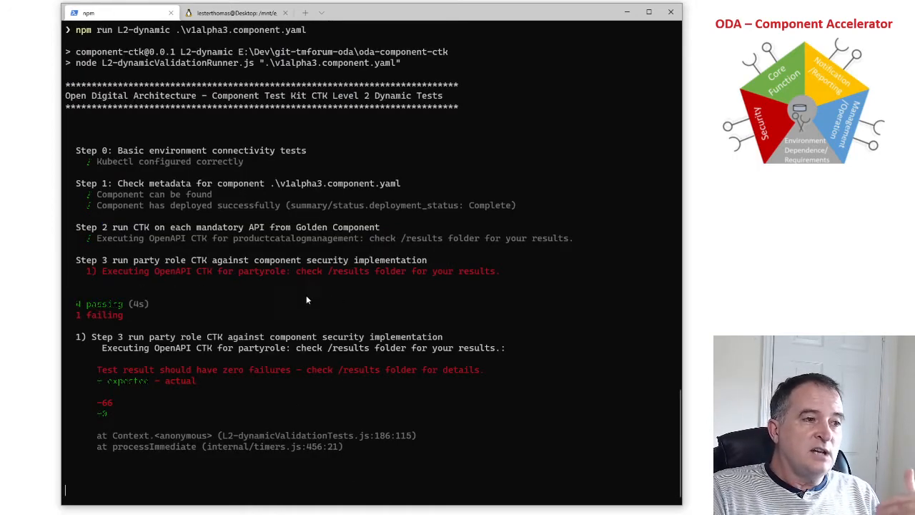
mouse_move(221, 283)
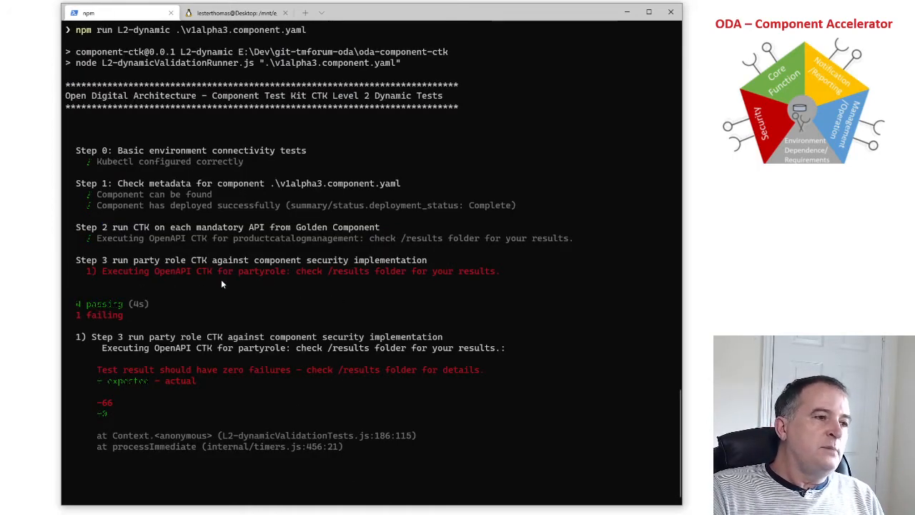
mouse_move(207, 277)
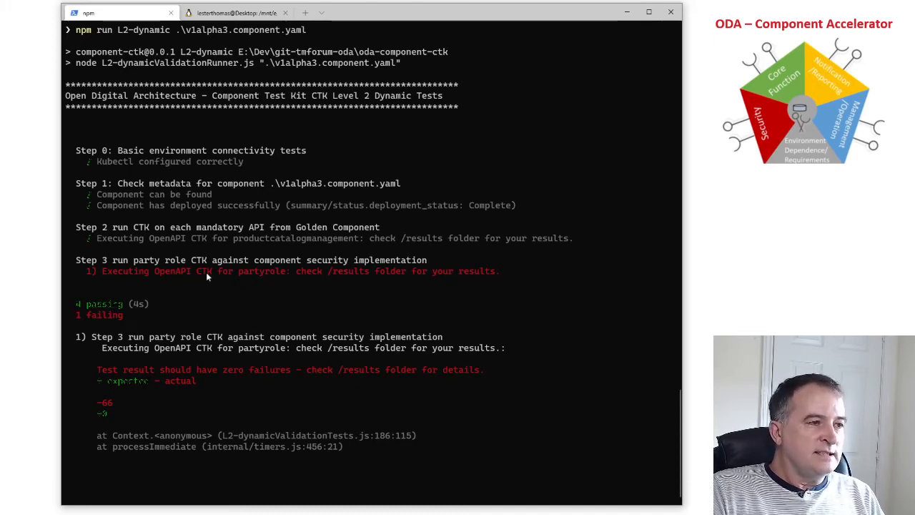
scroll(down, 3)
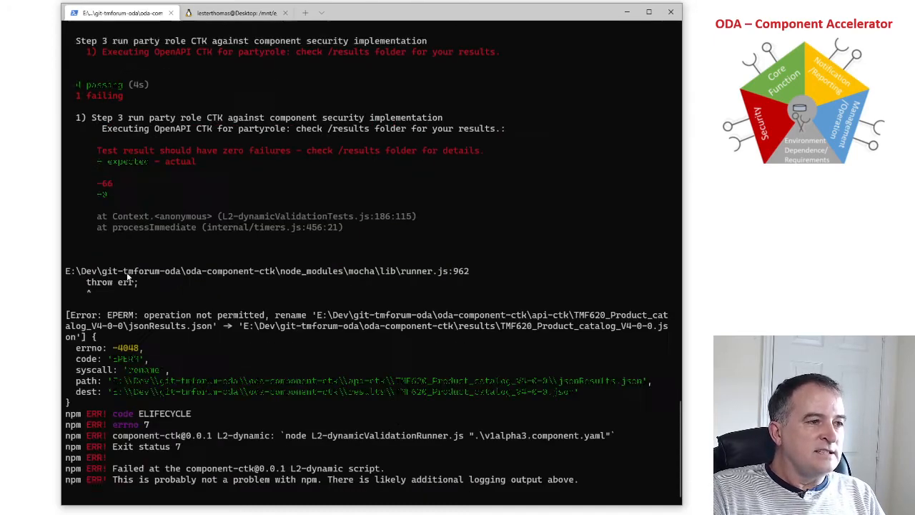
scroll(up, 3)
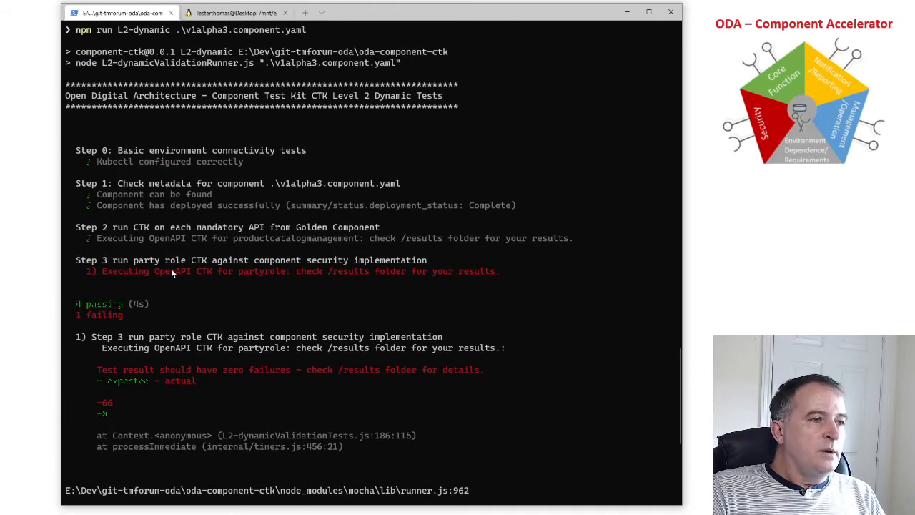
mouse_move(308, 248)
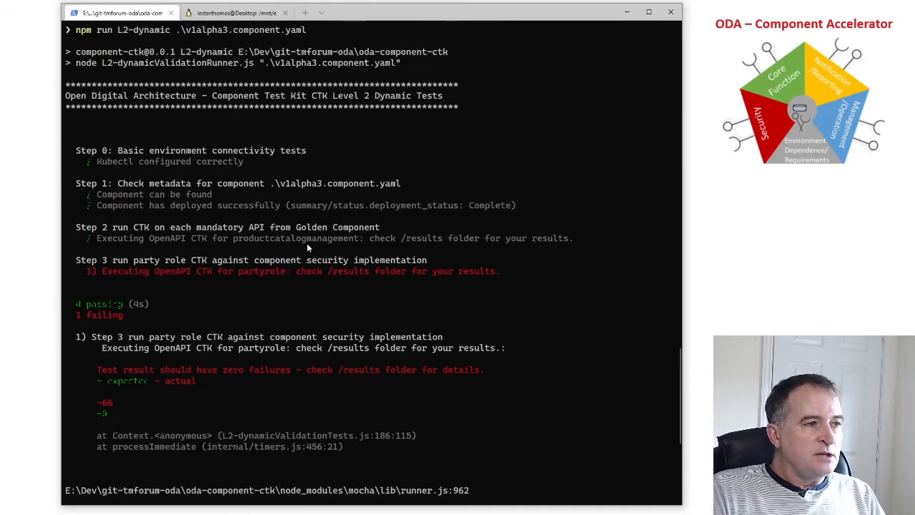
mouse_move(200, 277)
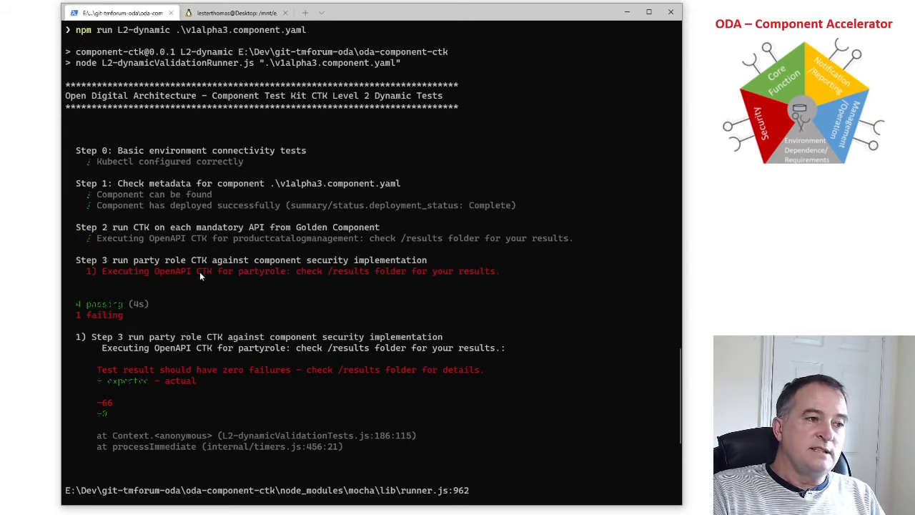
mouse_move(289, 278)
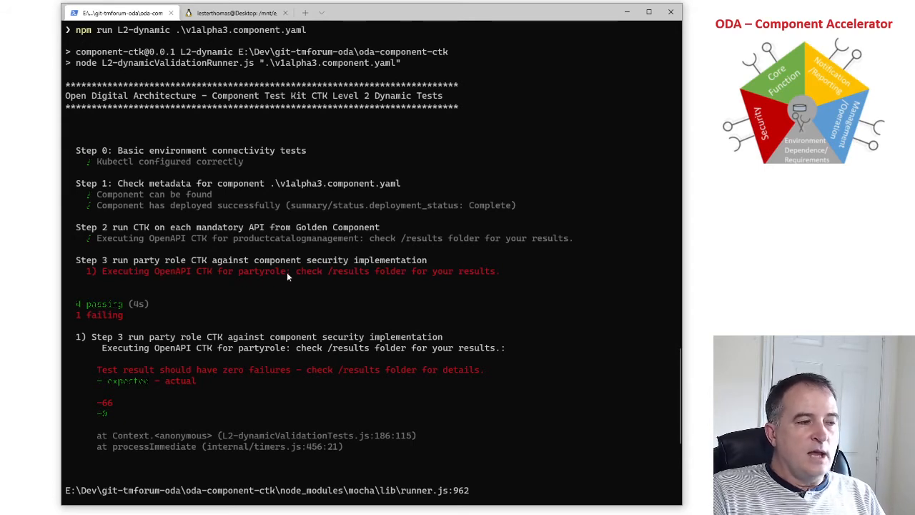
mouse_move(160, 357)
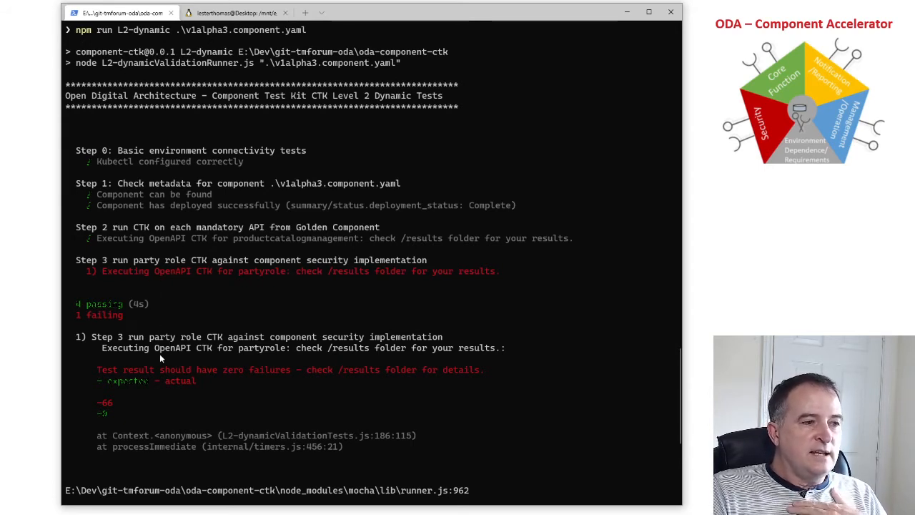
scroll(down, 3)
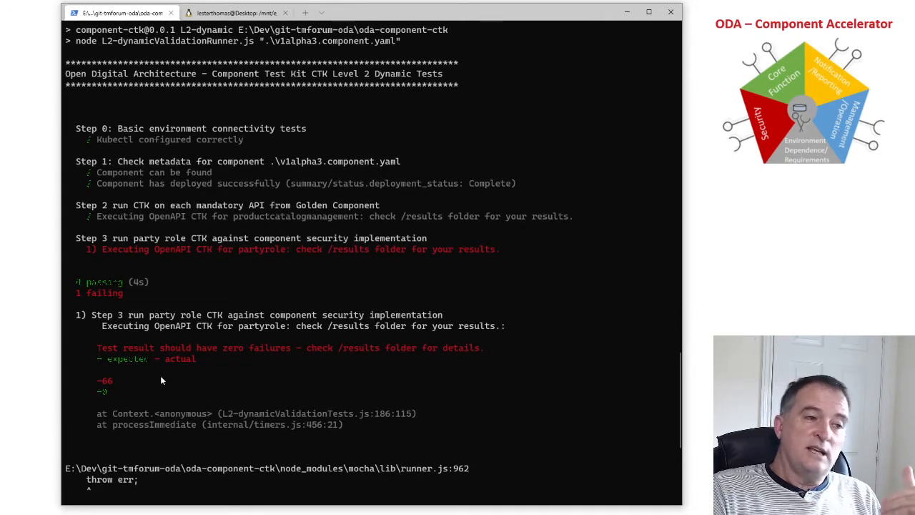
mouse_move(174, 380)
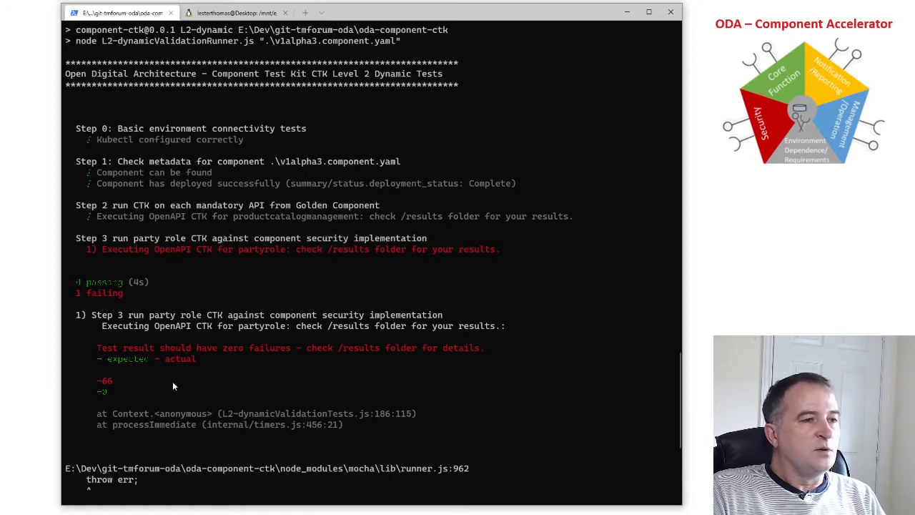
mouse_move(175, 377)
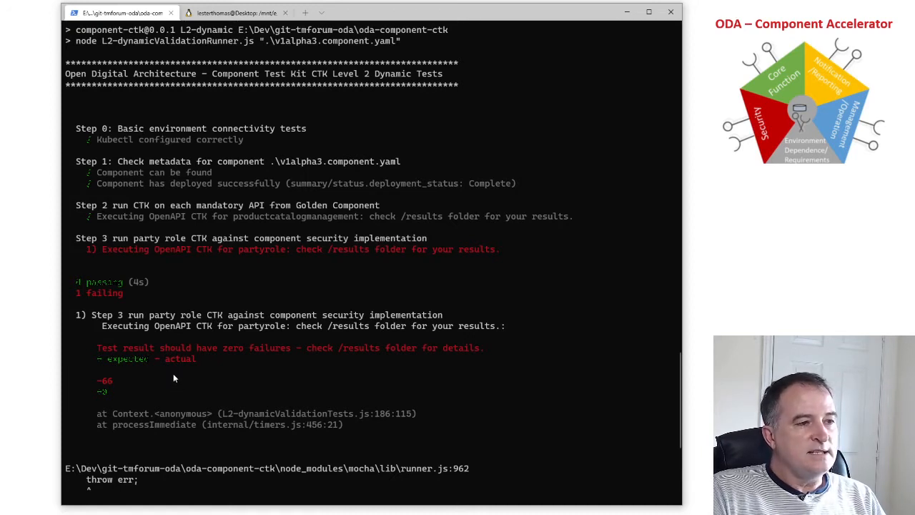
mouse_move(103, 329)
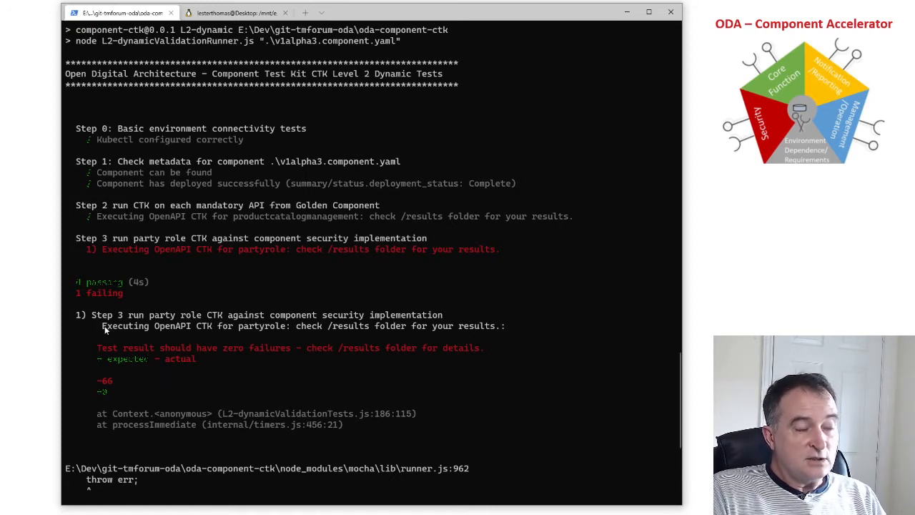
mouse_move(140, 303)
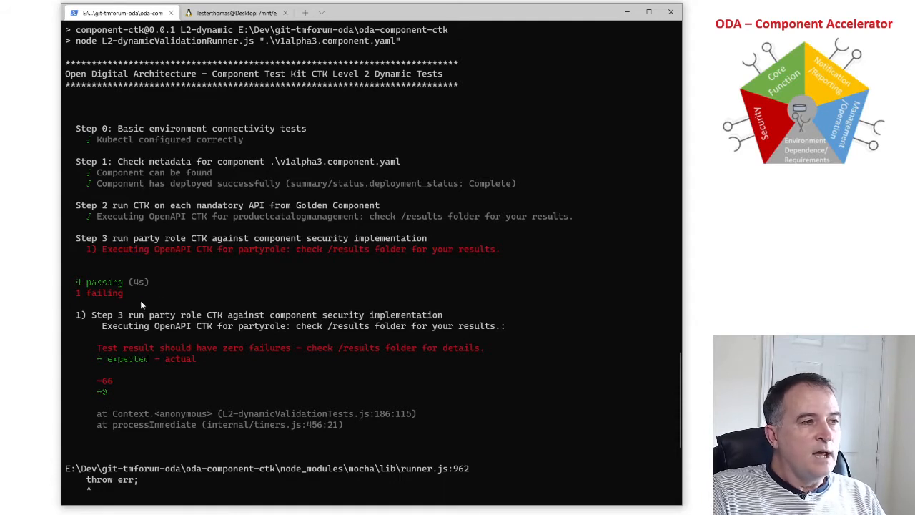
mouse_move(389, 221)
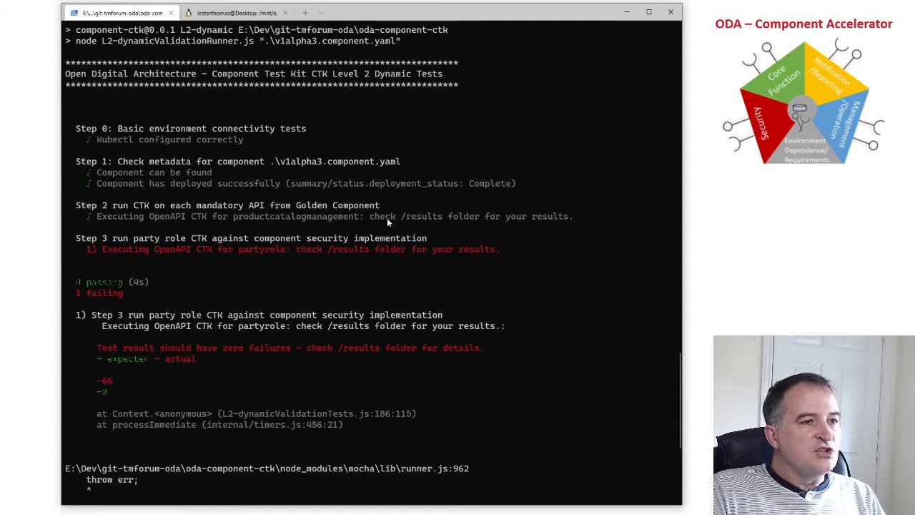
mouse_move(432, 223)
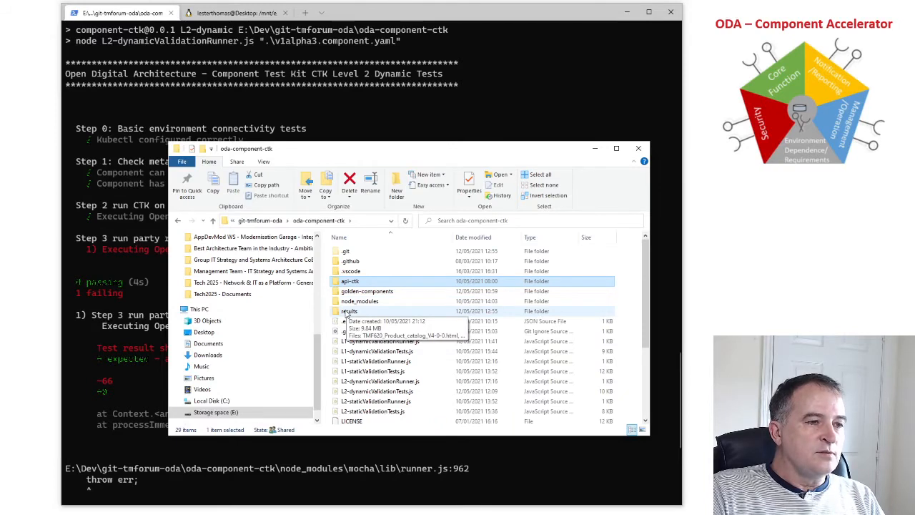
- Open the results folder and launch the TMF620_Product_catalog_V4-0-0.html Newman report showing 471 assertions, 91 failures
double_click(349, 311)
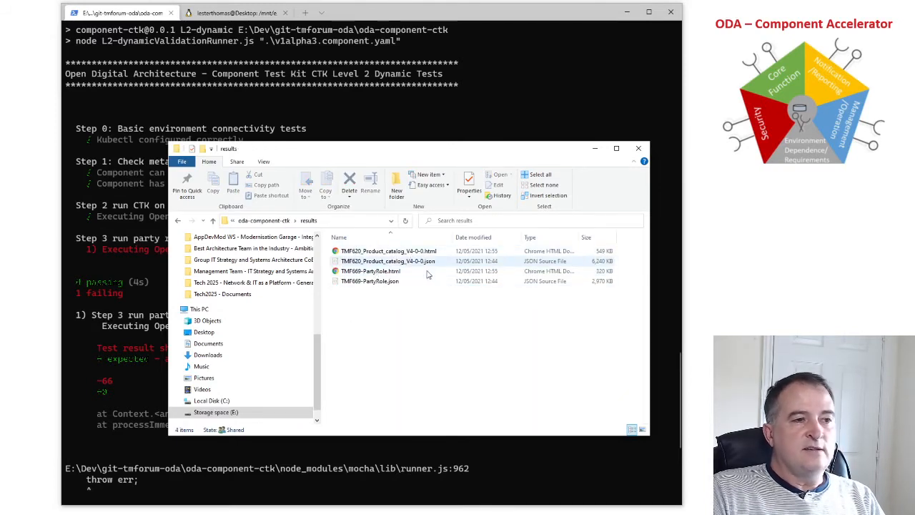
click(368, 280)
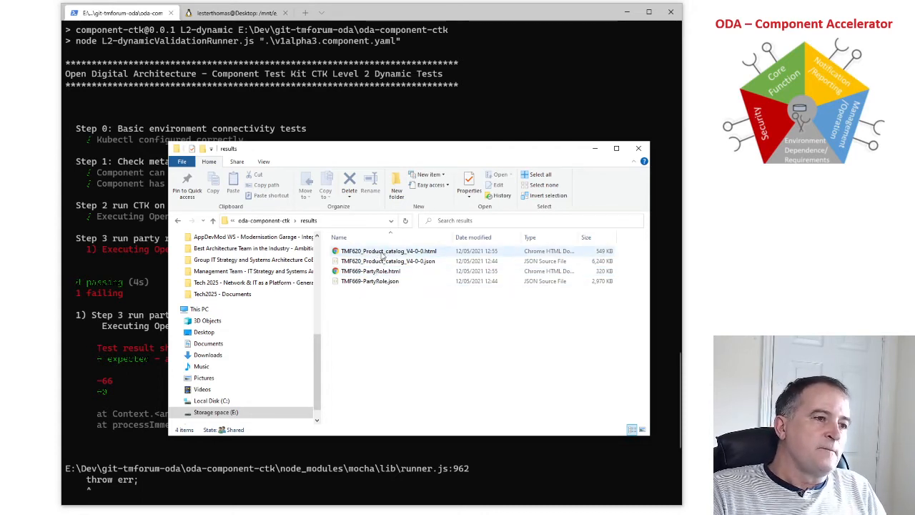
mouse_move(388, 252)
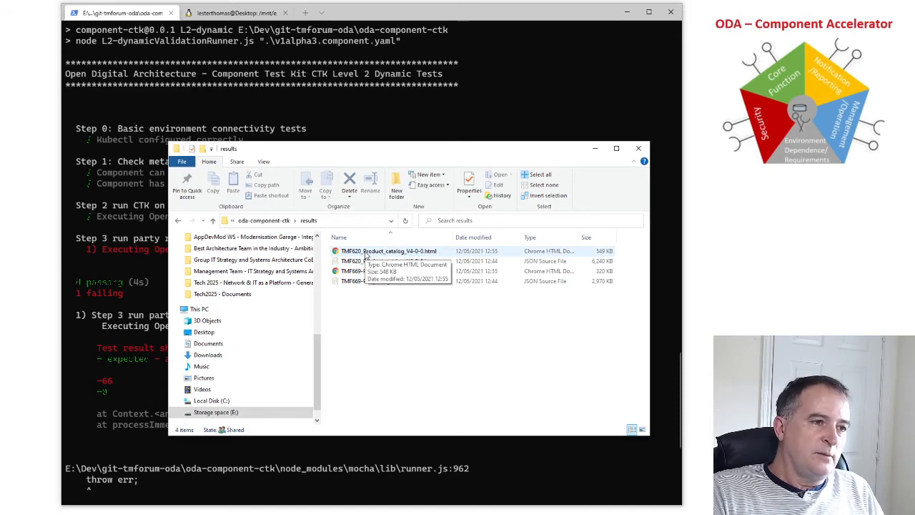
double_click(389, 252)
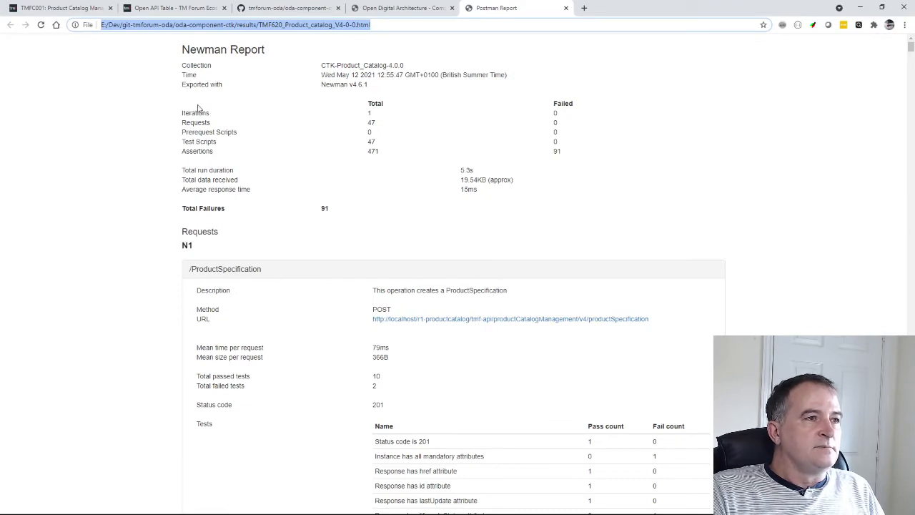
mouse_move(336, 93)
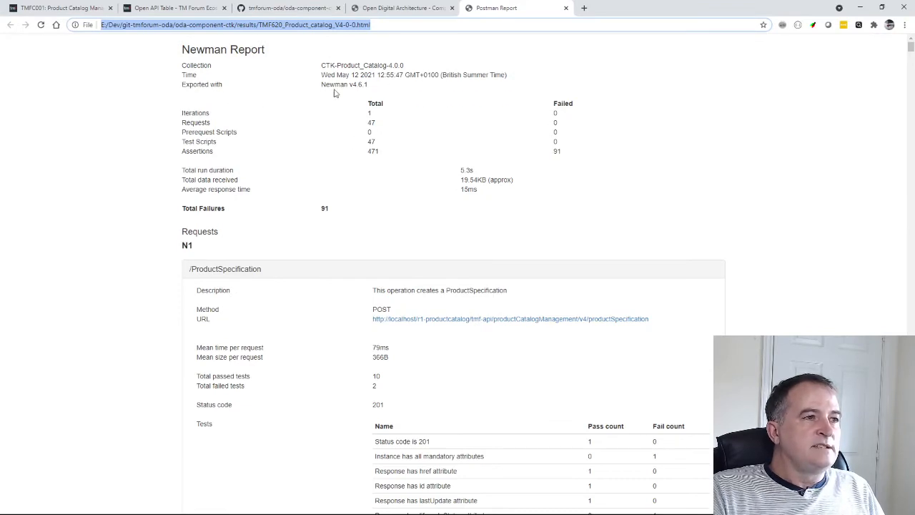
mouse_move(371, 148)
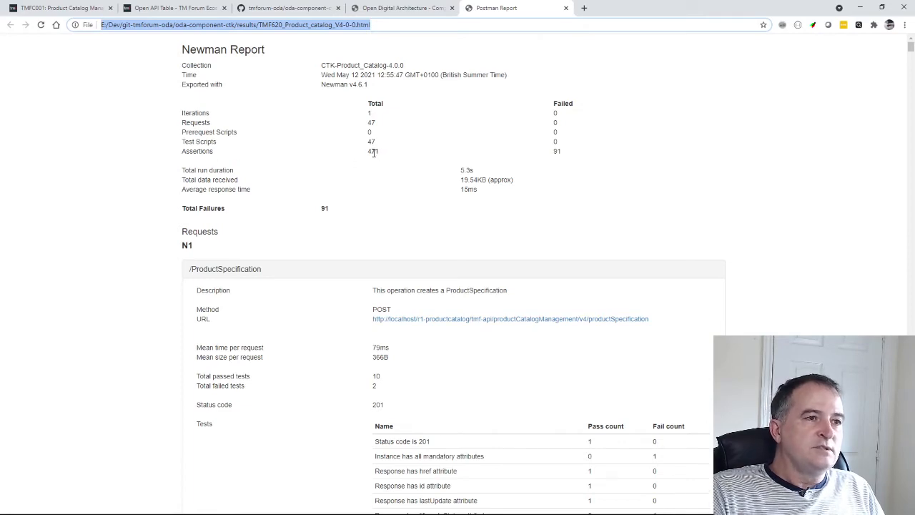
mouse_move(656, 232)
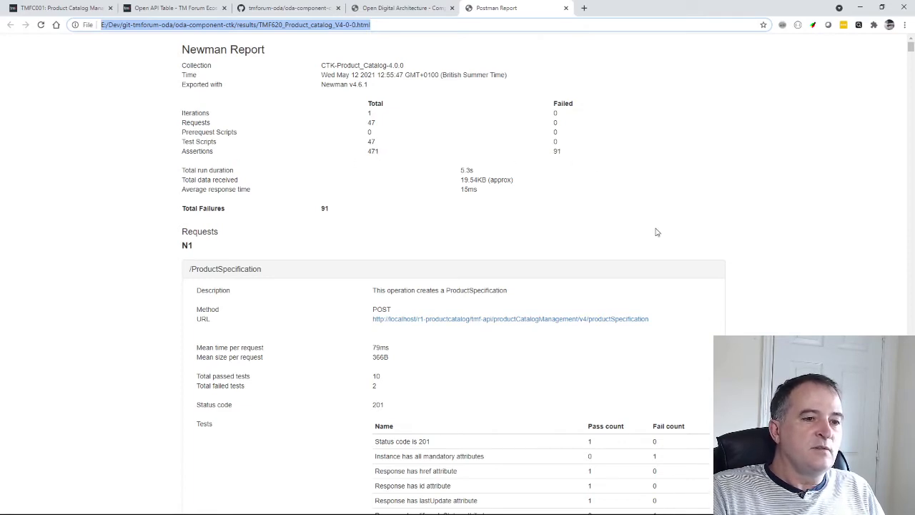
scroll(down, 3)
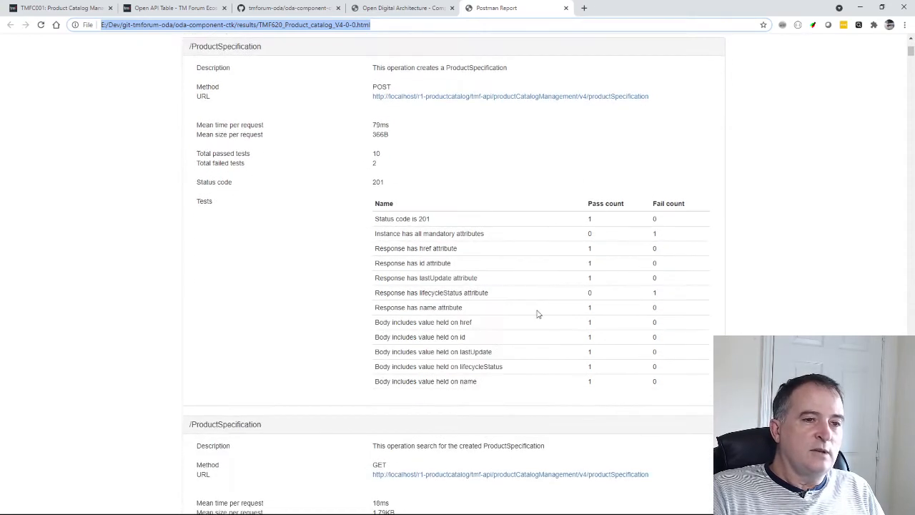
mouse_move(489, 194)
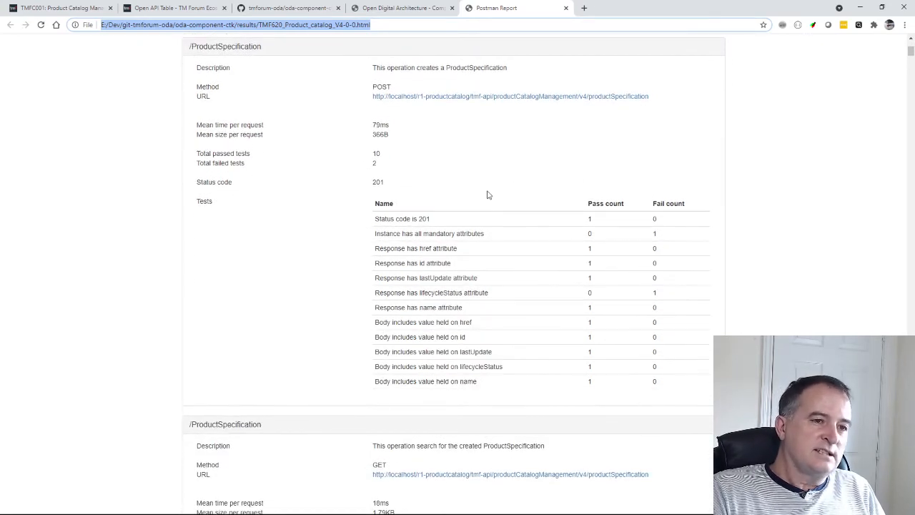
double_click(440, 291)
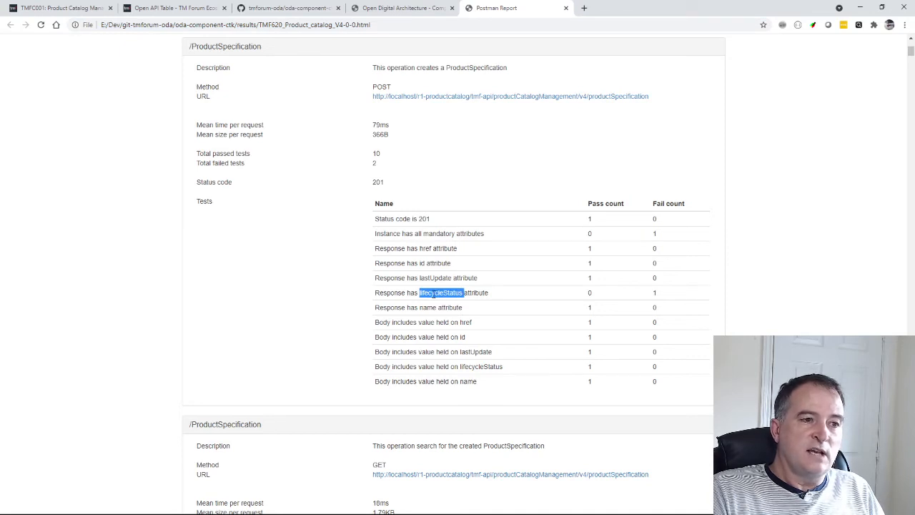
scroll(down, 3)
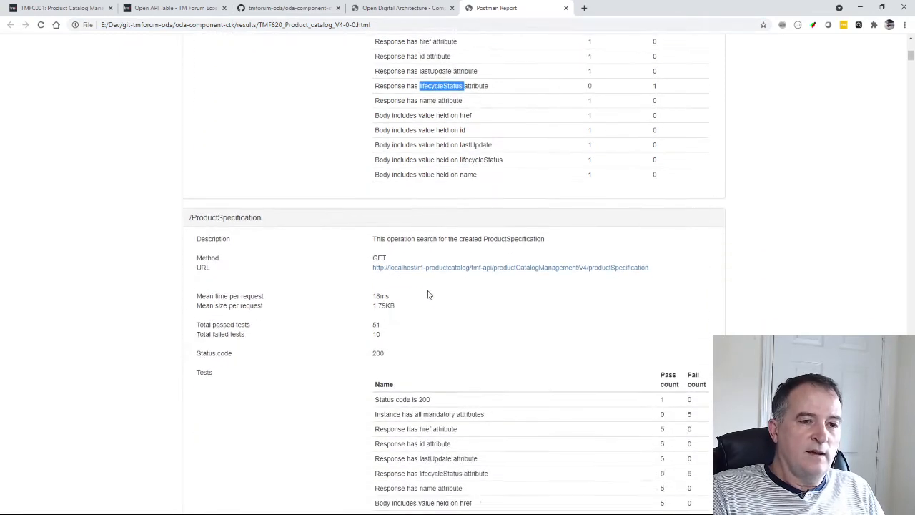
scroll(down, 3)
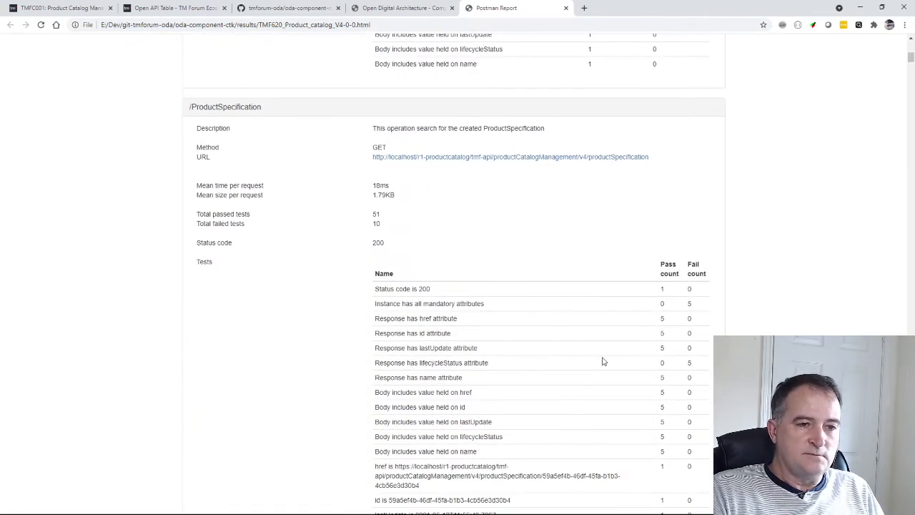
mouse_move(477, 343)
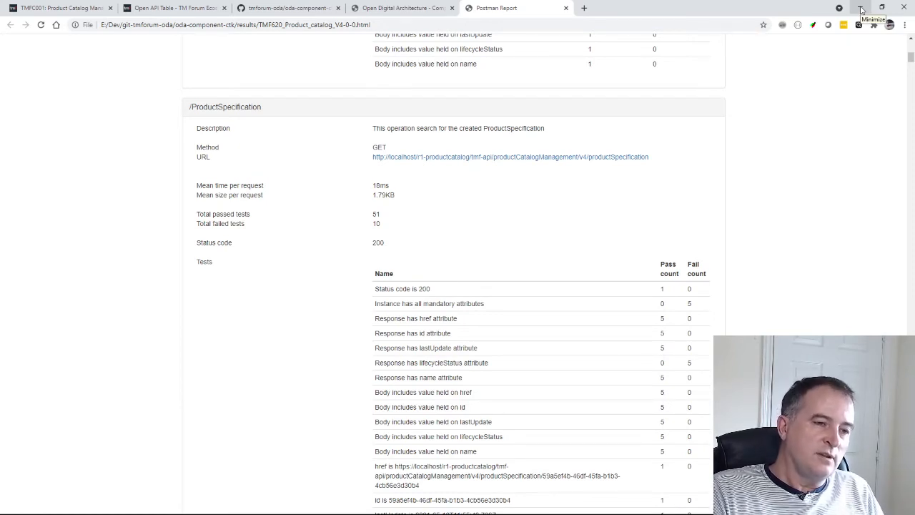
- Open the TMF620_Product_catalog Newman HTML report from the results folder in Chrome
click(861, 12)
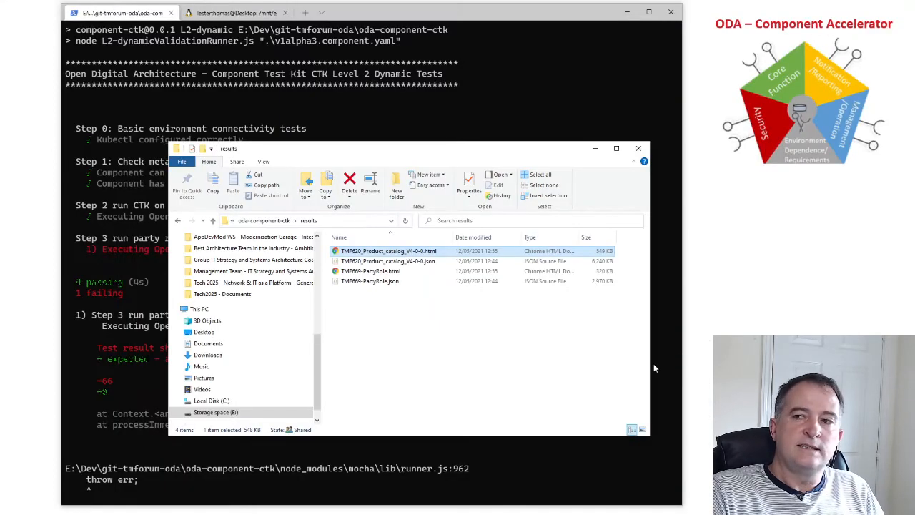
mouse_move(643, 277)
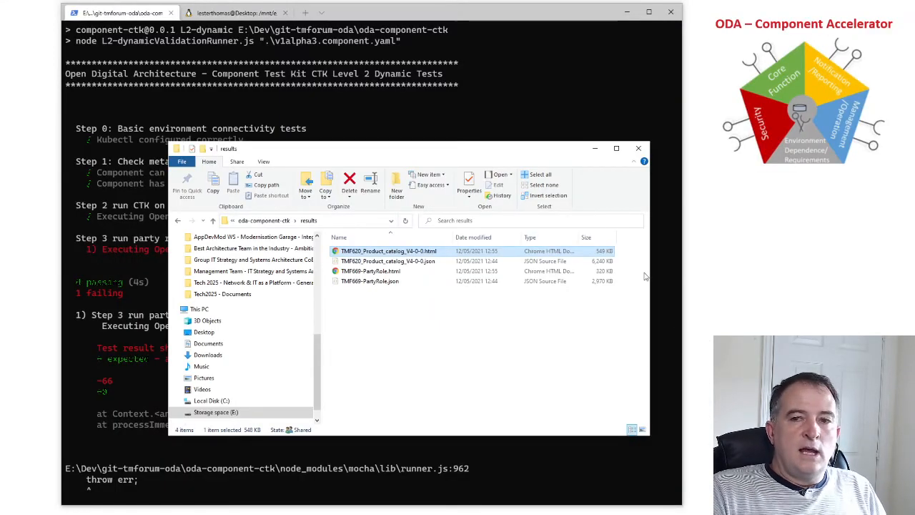
click(637, 147)
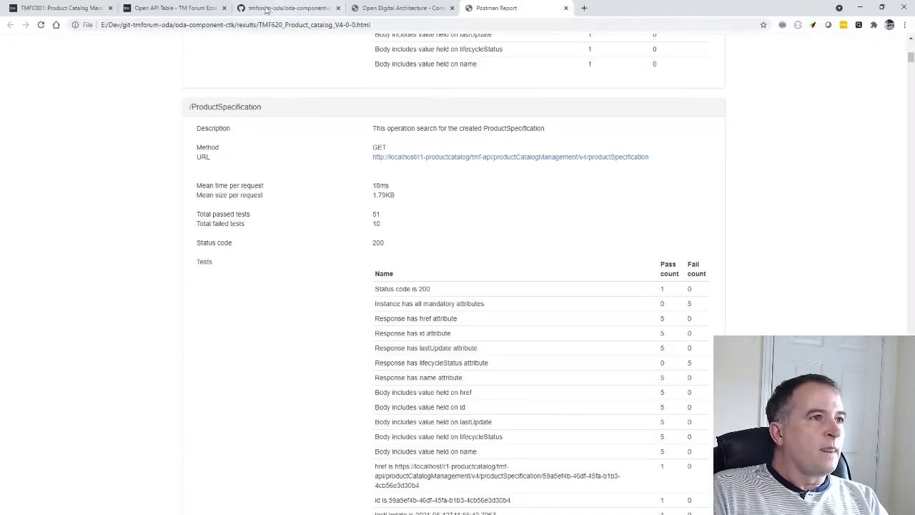
- Bring the CTK README to its 'Developing and extending the CTK tests' heading
click(285, 8)
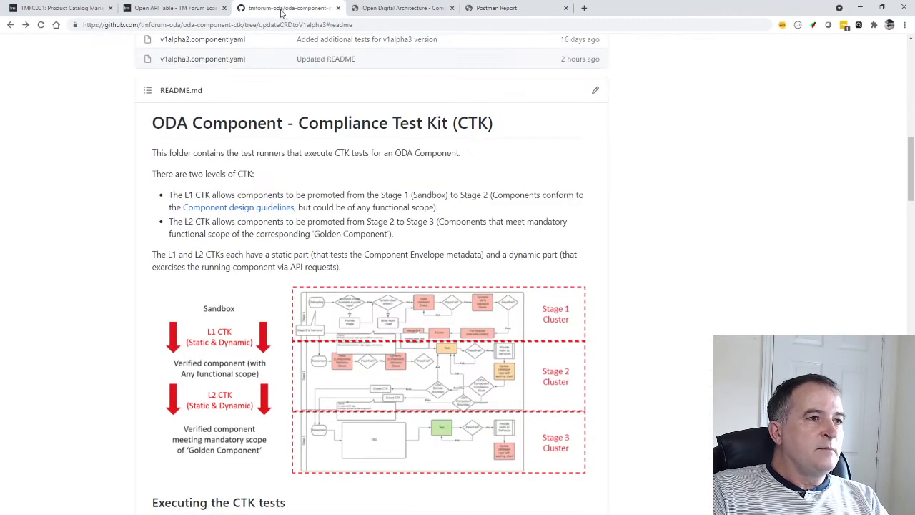
mouse_move(202, 40)
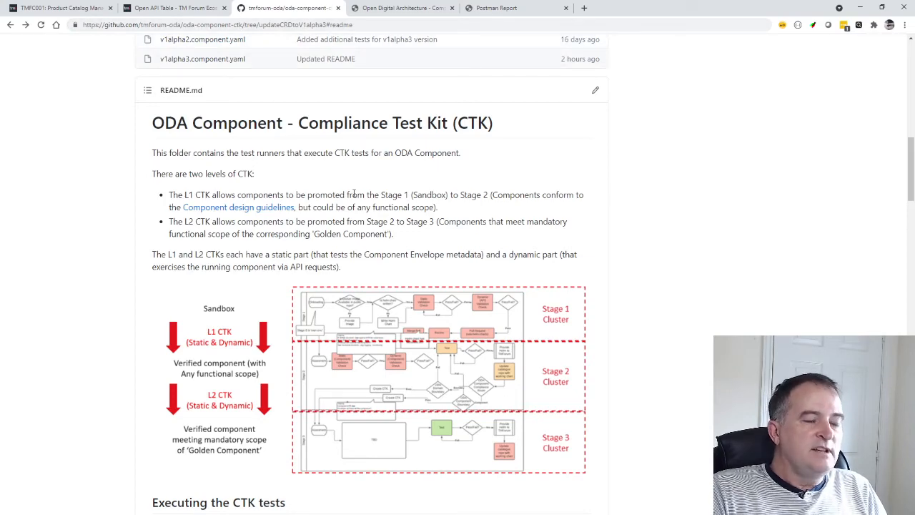
scroll(down, 3)
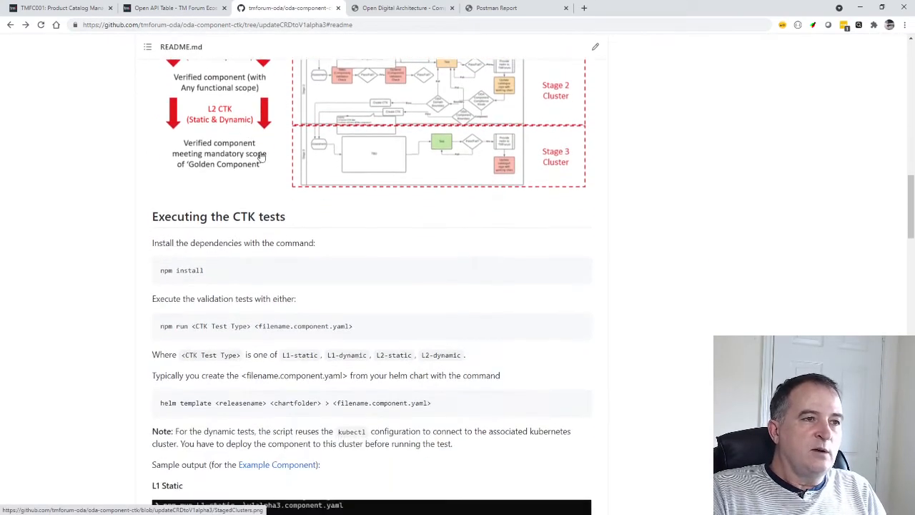
scroll(down, 3)
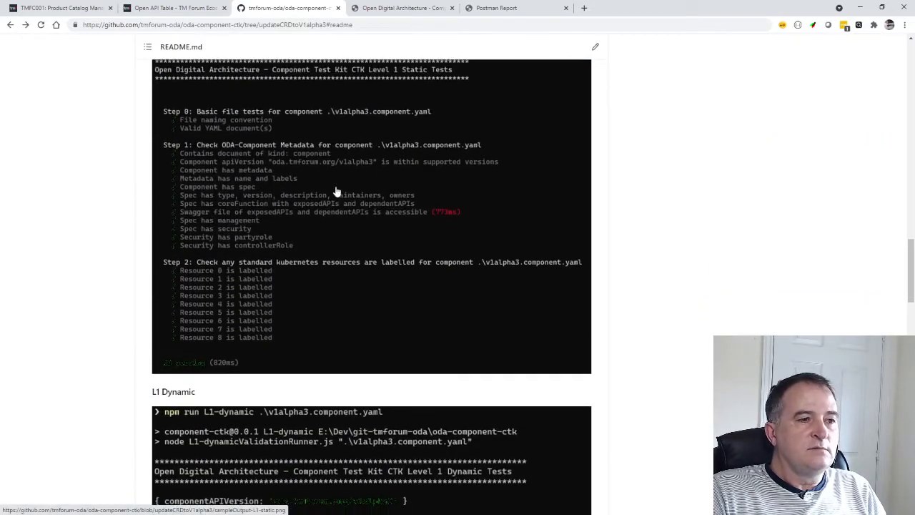
scroll(down, 3)
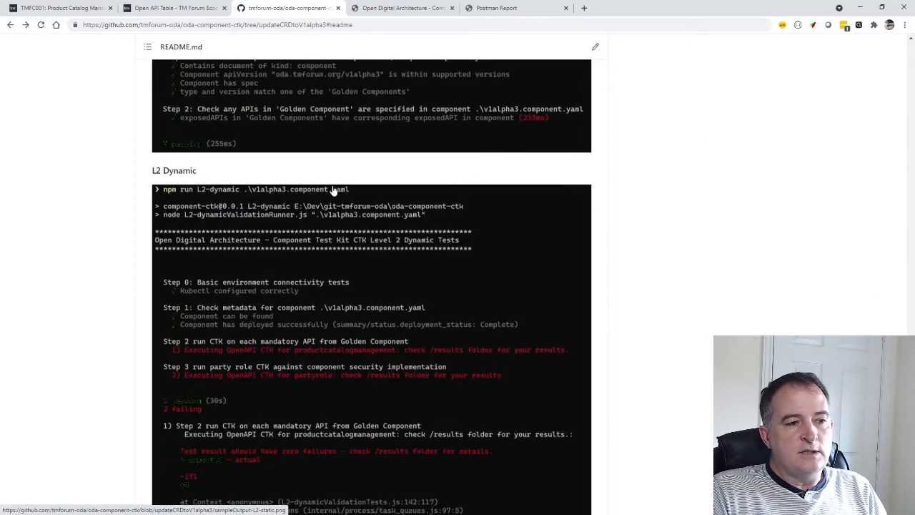
scroll(down, 3)
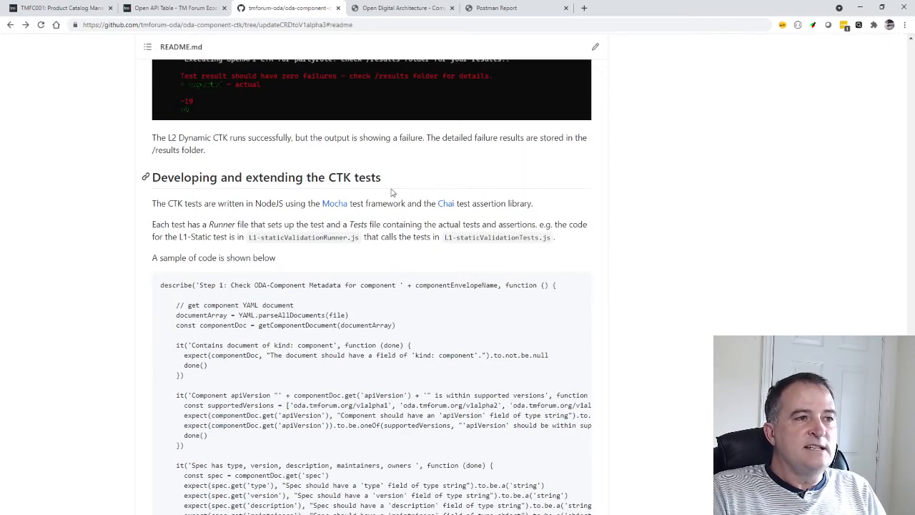
scroll(down, 3)
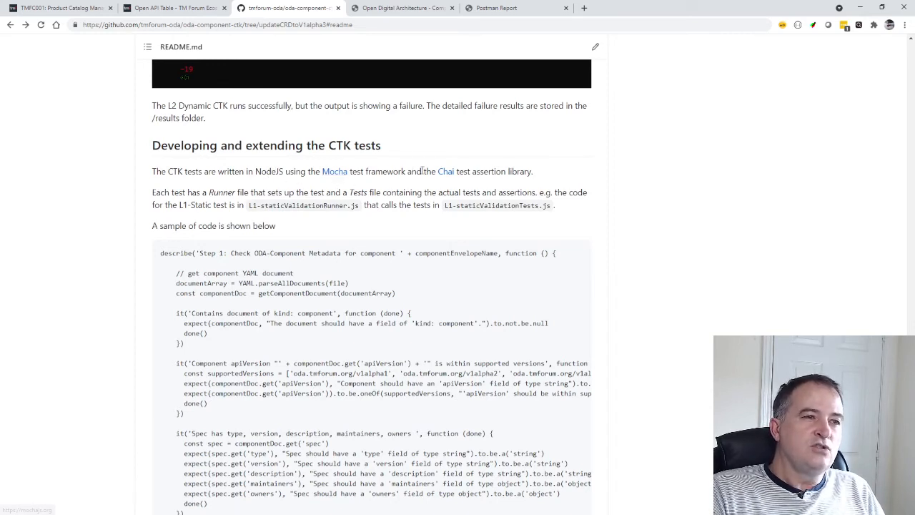
mouse_move(330, 184)
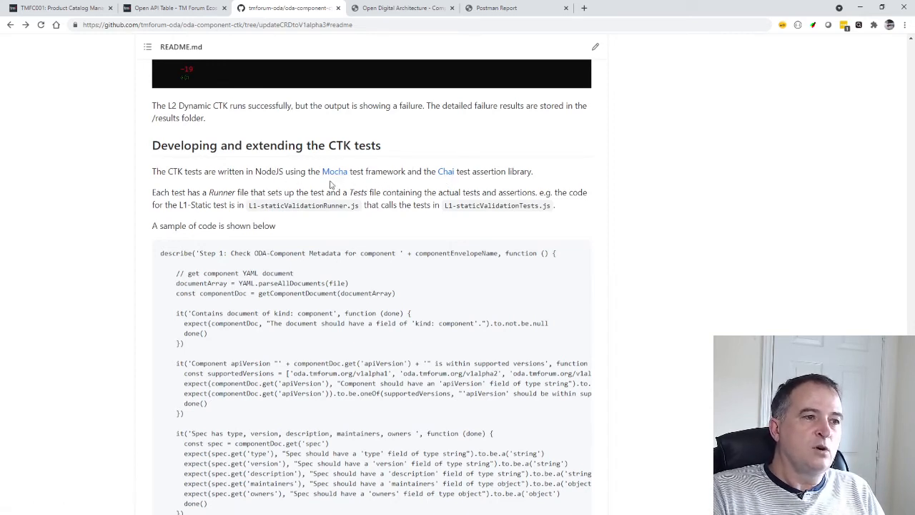
mouse_move(439, 177)
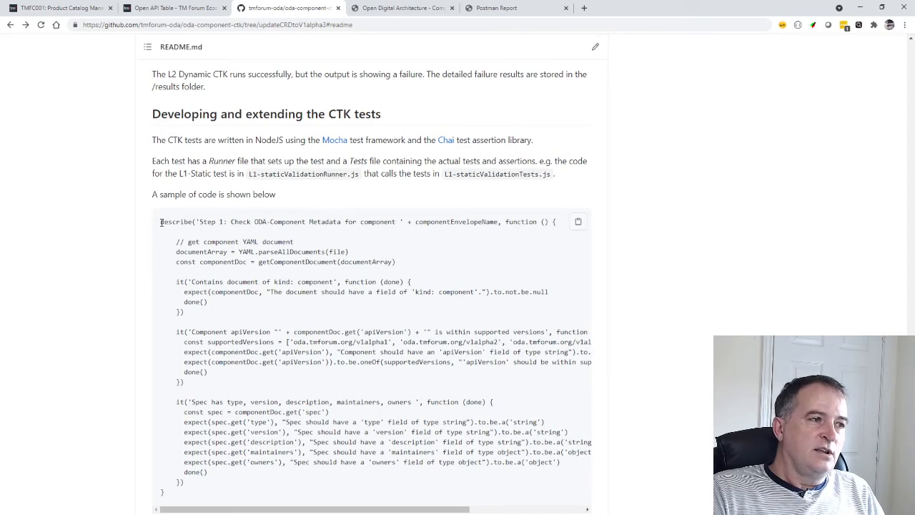
drag(160, 221, 263, 221)
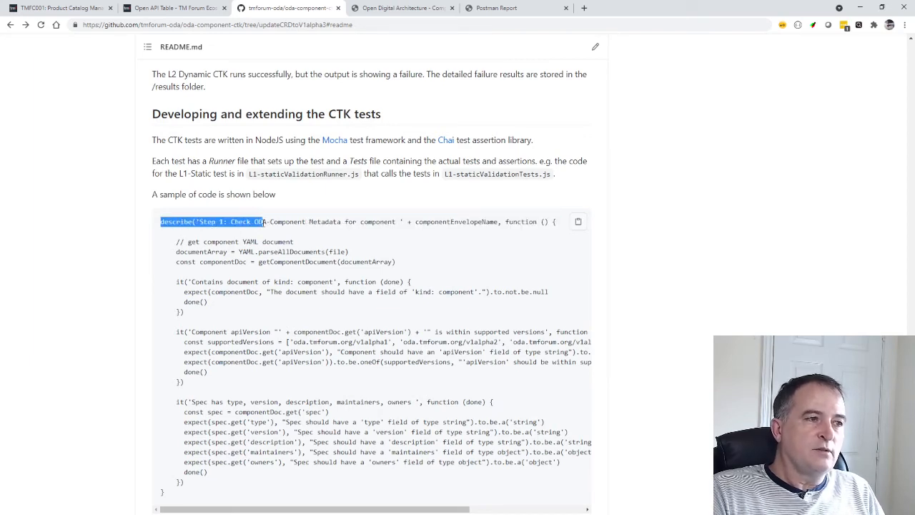
drag(260, 222, 532, 222)
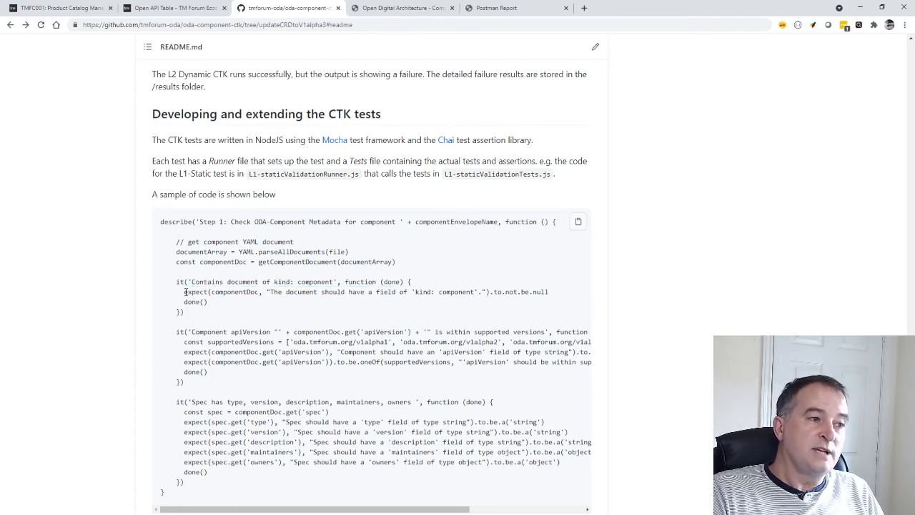
double_click(195, 292)
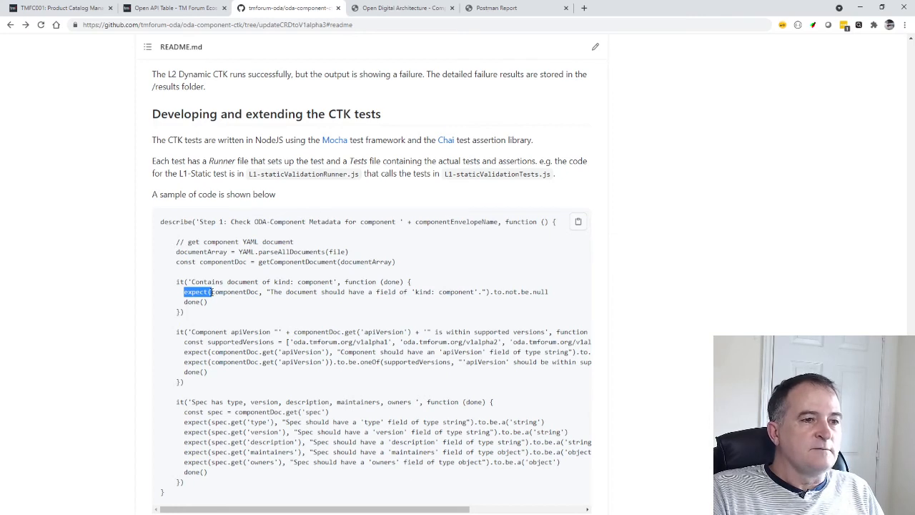
mouse_move(491, 300)
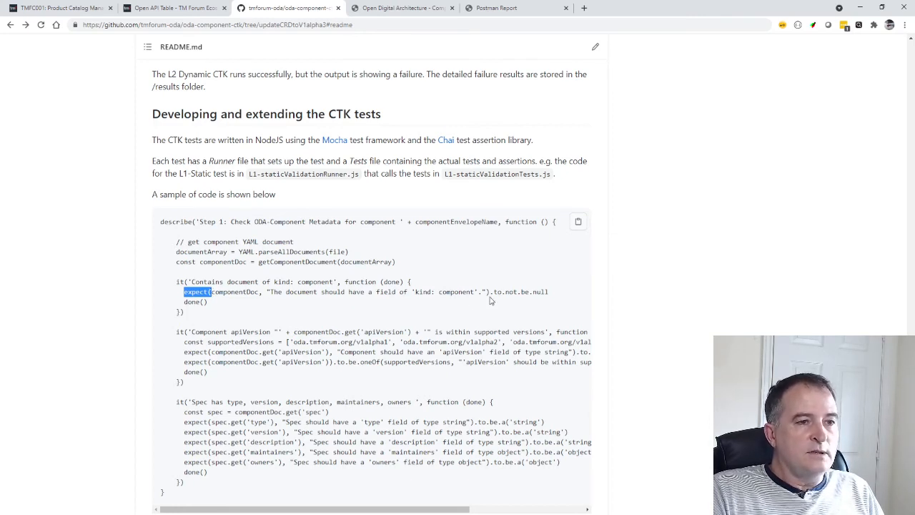
mouse_move(552, 294)
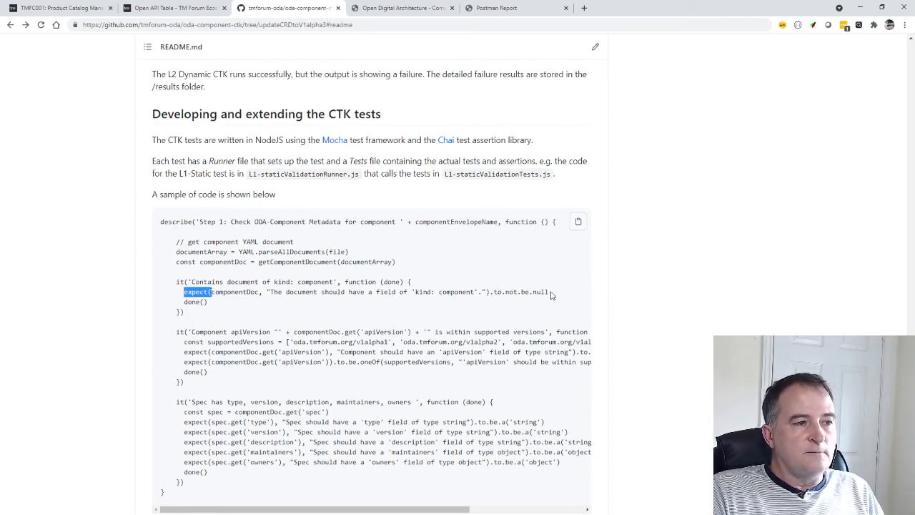
scroll(down, 3)
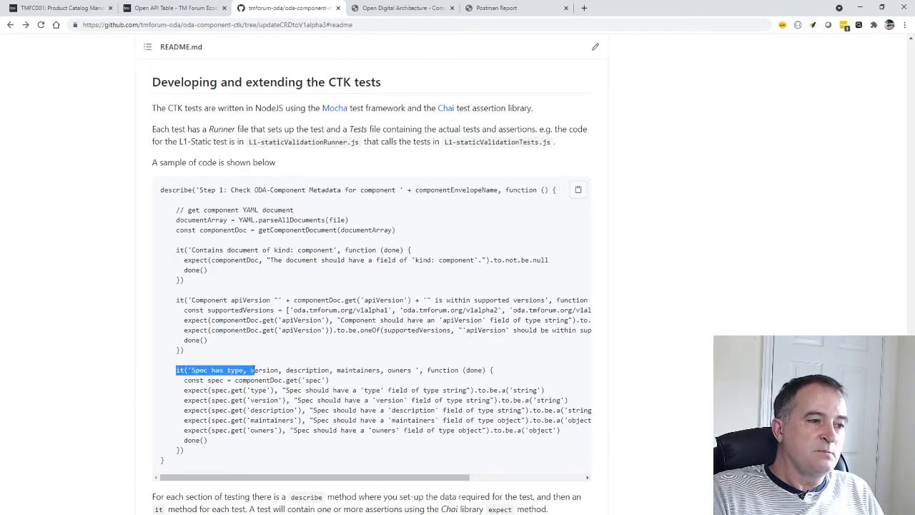
drag(250, 369, 386, 369)
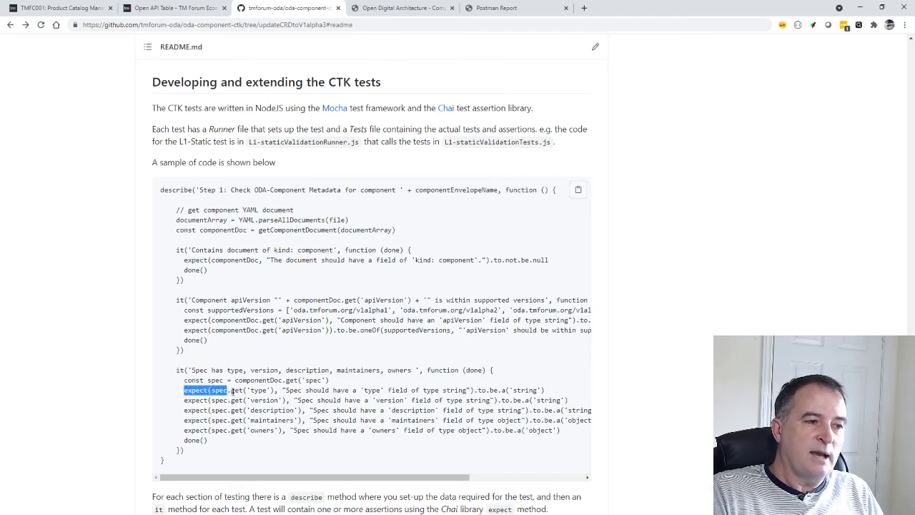
drag(183, 388, 273, 389)
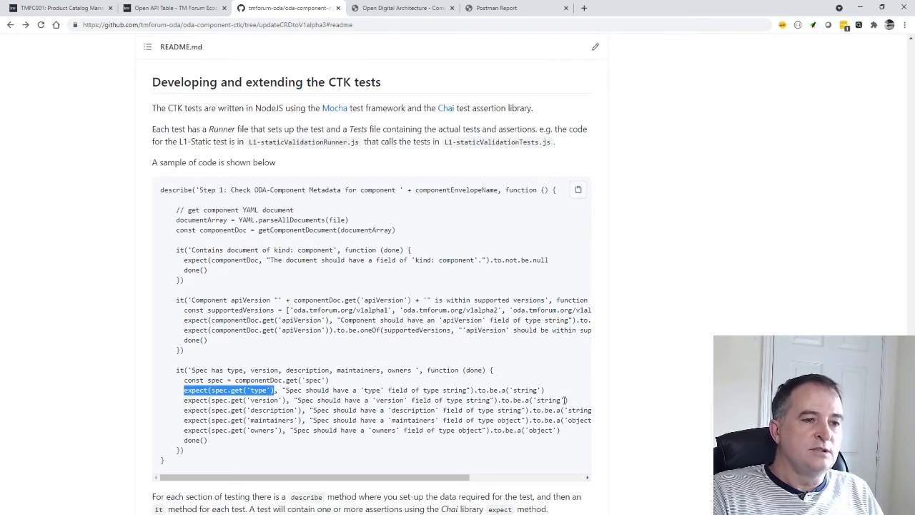
click(586, 429)
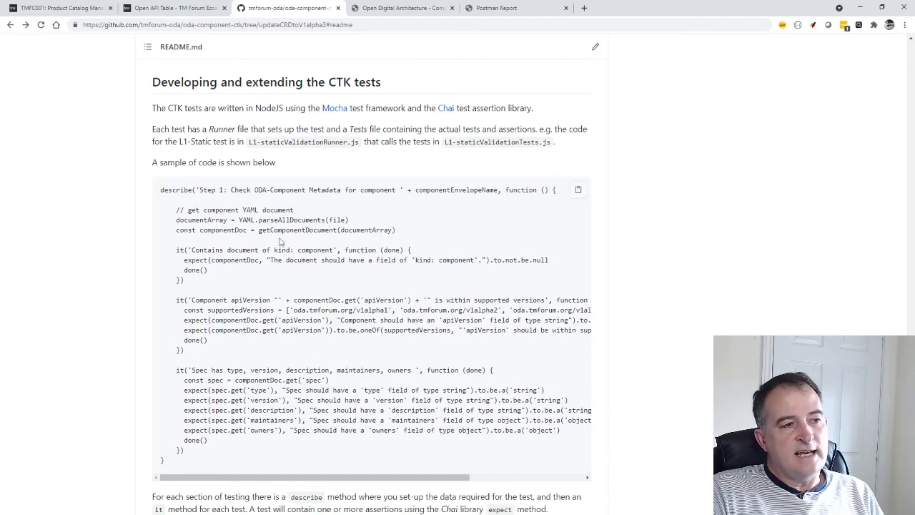
- Scroll to the README's L2 prerequisites on golden components and OpenAPI CTKs
scroll(down, 3)
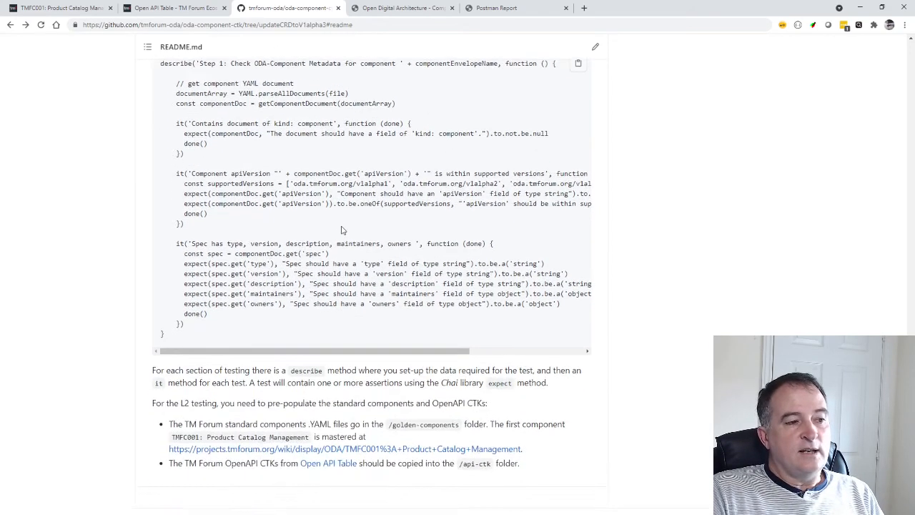
scroll(down, 3)
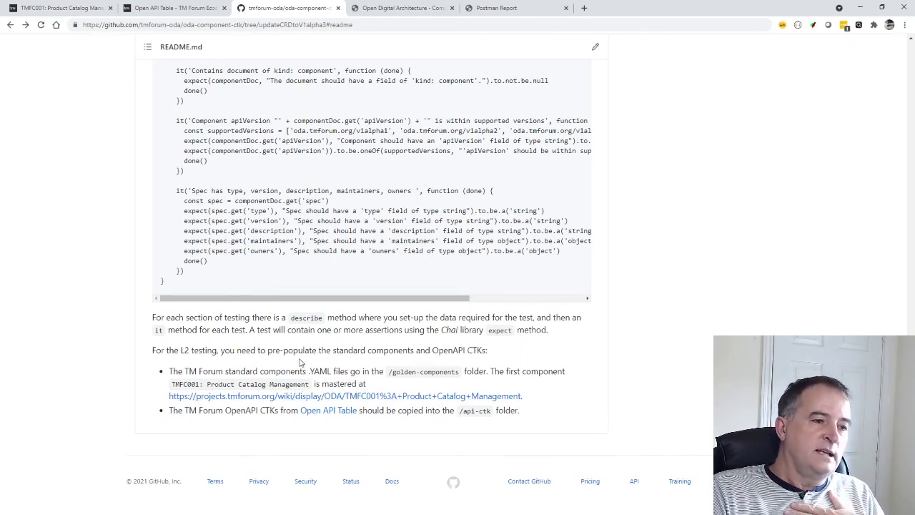
mouse_move(361, 421)
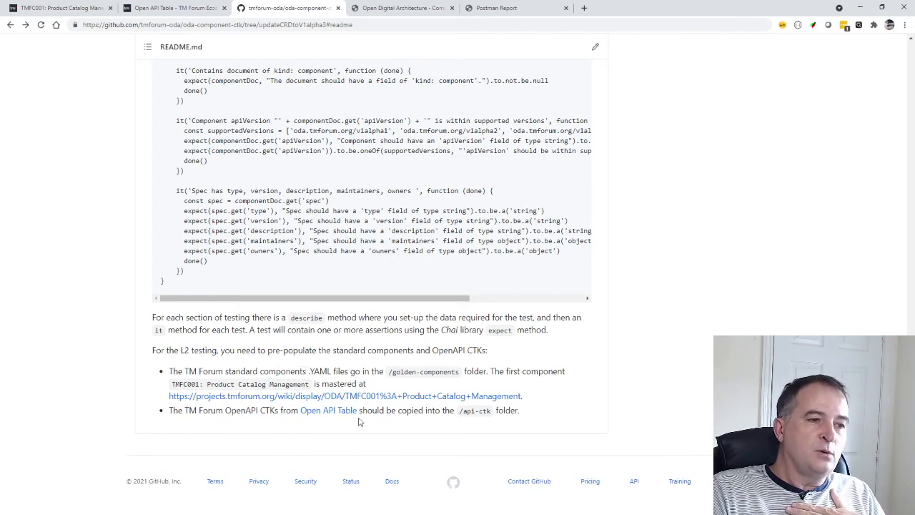
mouse_move(299, 424)
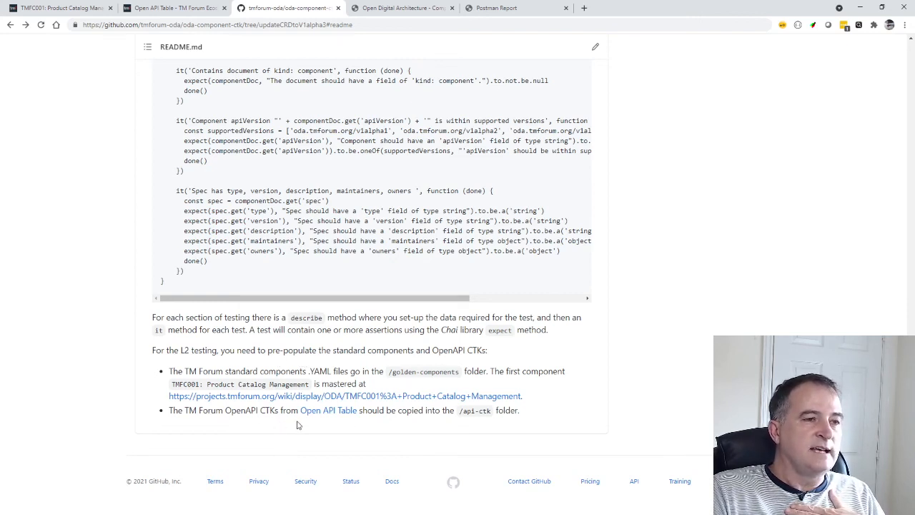